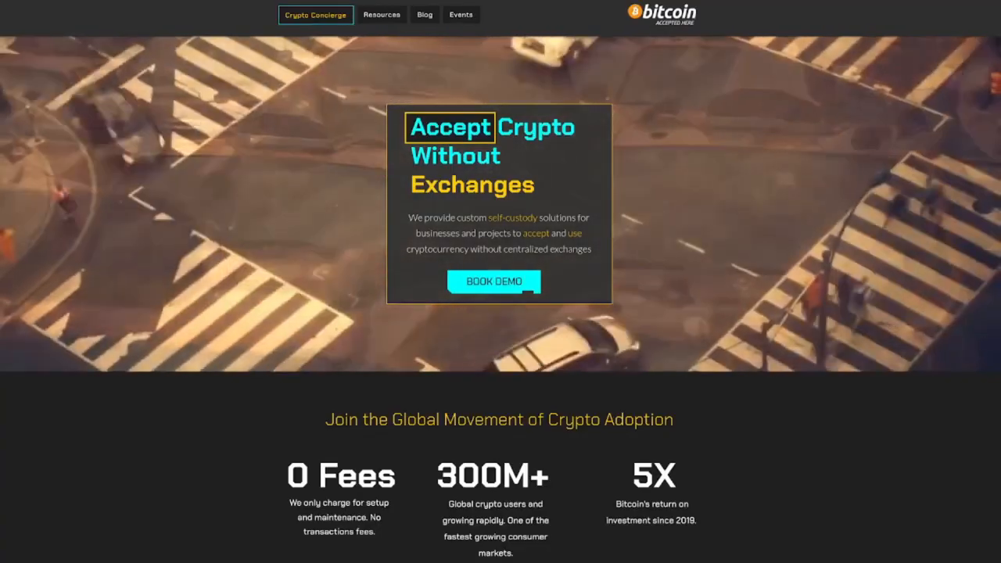
Step: Scroll the Crypto Concierge homepage down to the Book Demo Call calendar
scroll("down", 3)
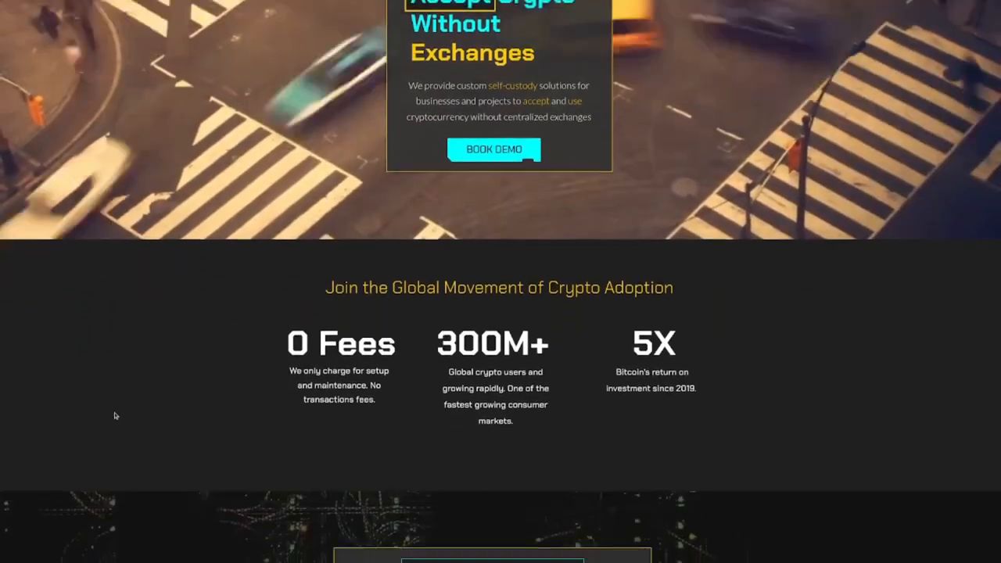
scroll("down", 3)
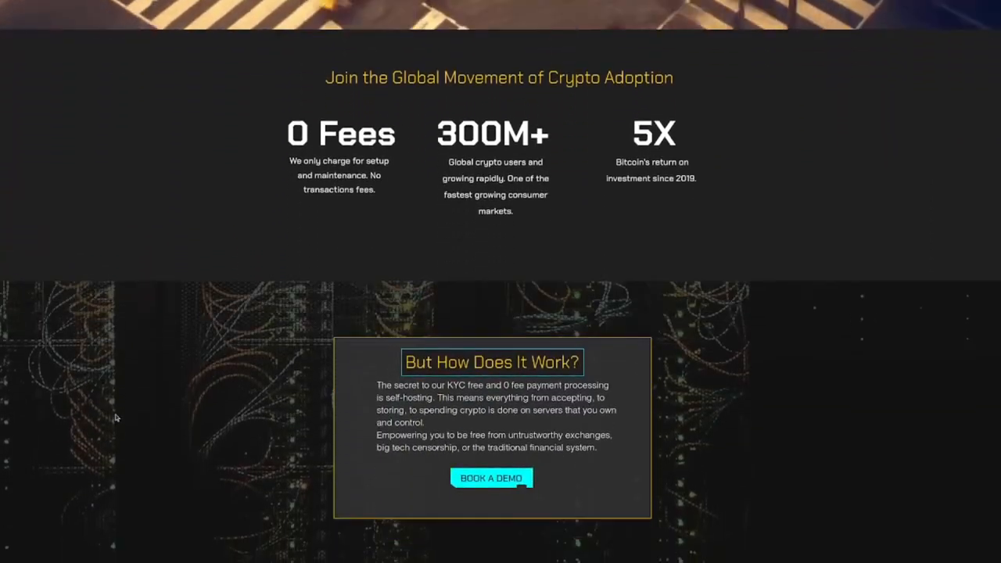
scroll("down", 3)
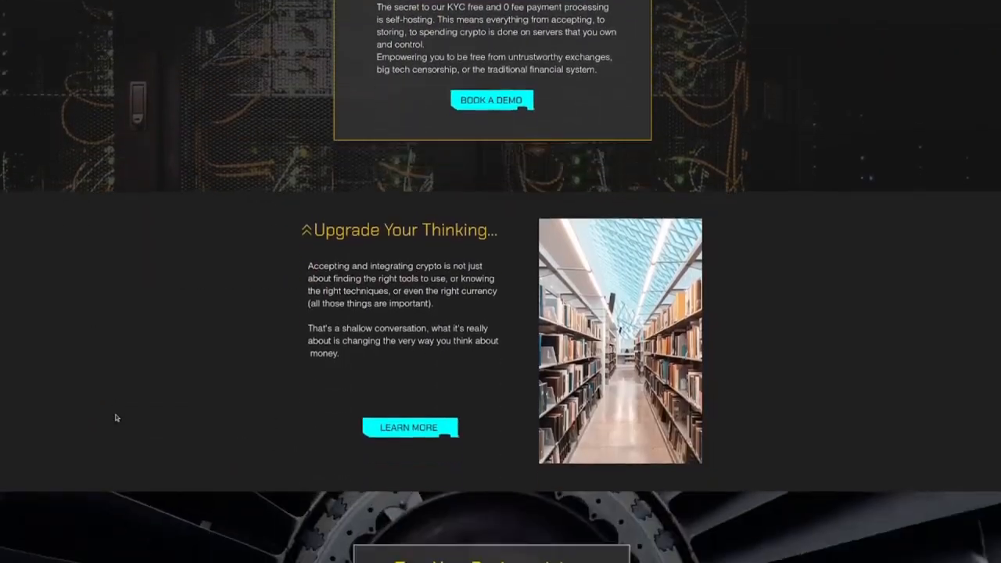
scroll("down", 3)
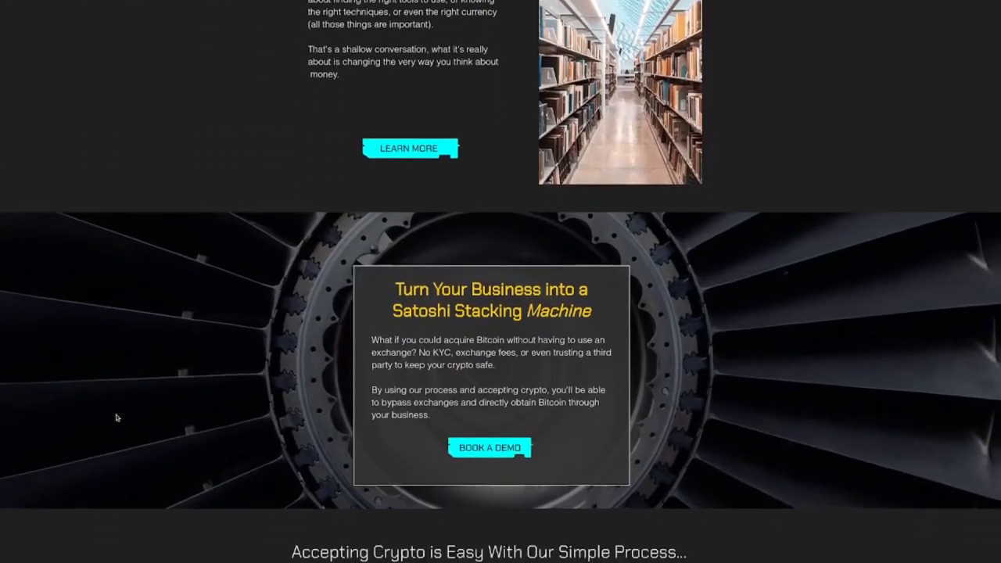
scroll("down", 3)
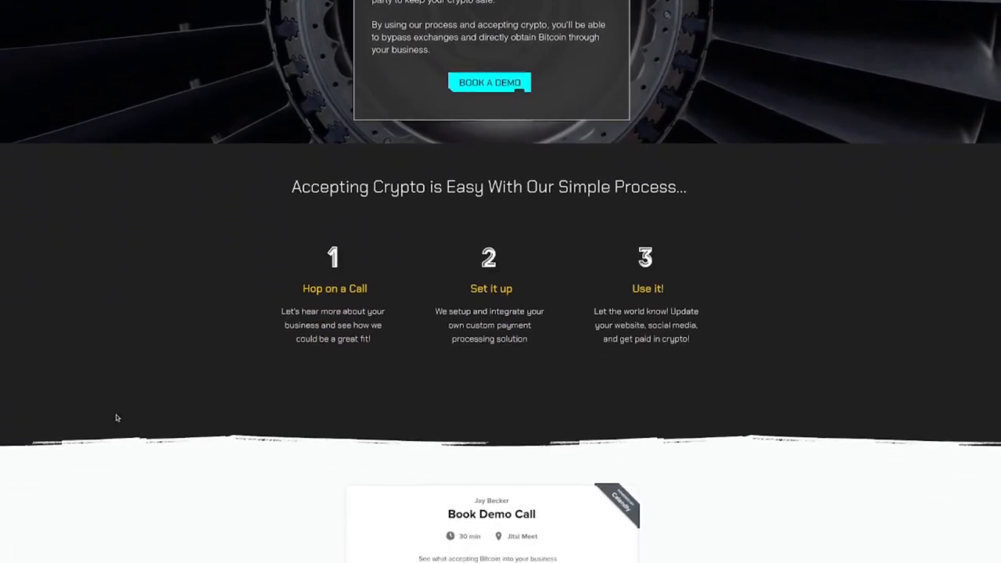
scroll("down", 3)
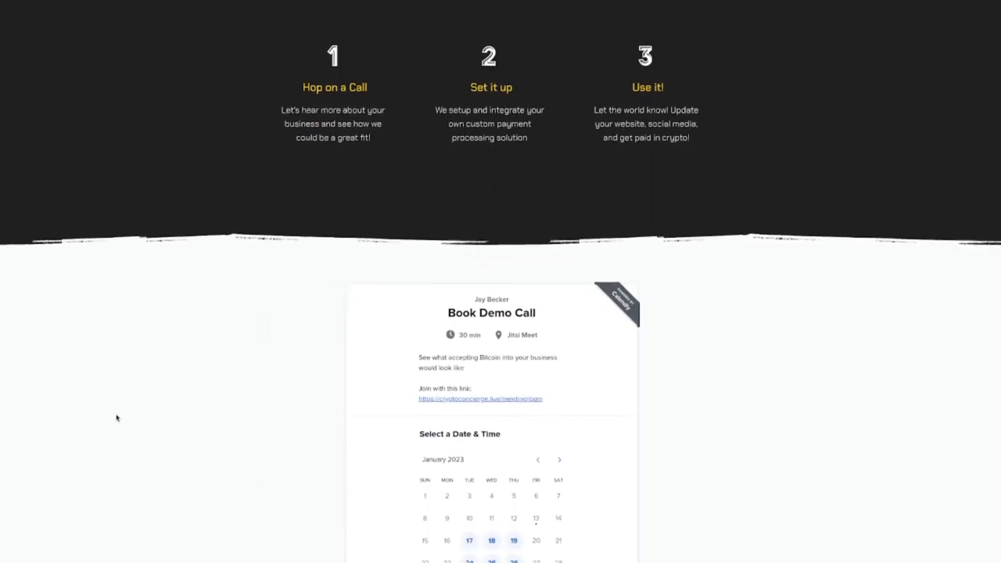
scroll("down", 3)
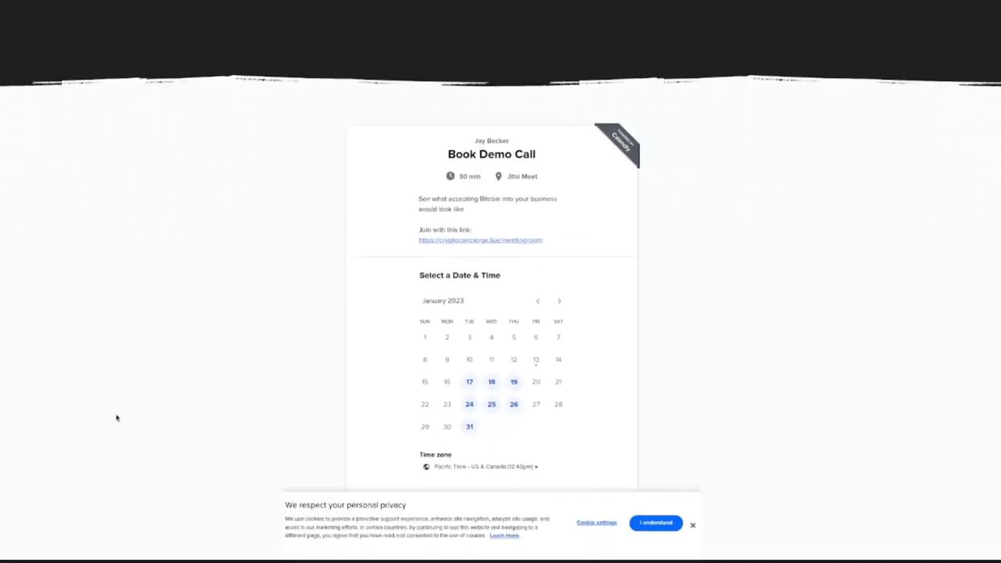
scroll("down", 3)
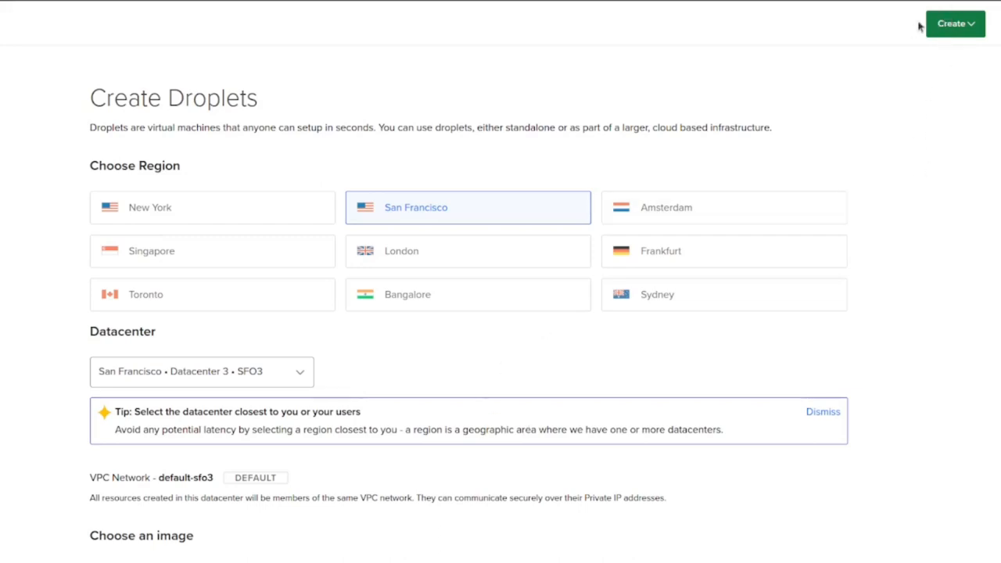
mouse_move(844, 47)
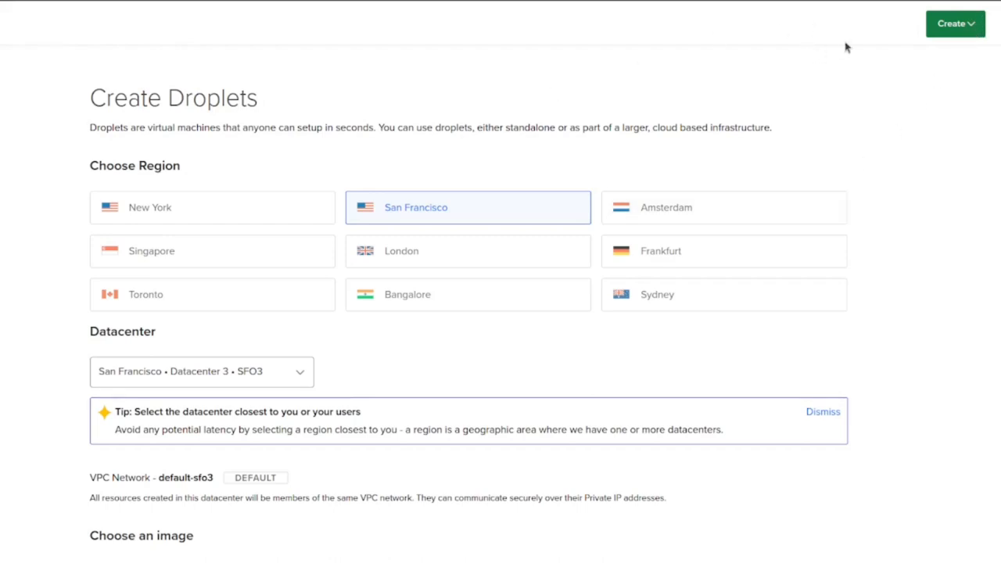
Step: Show the Create list of resources such as Droplets, Kubernetes and Databases
left_click(954, 24)
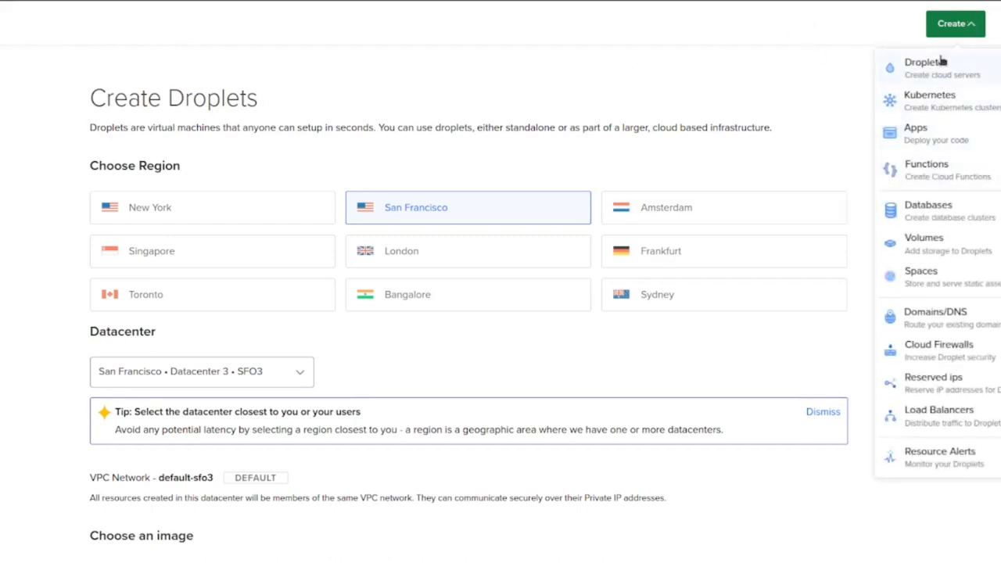
mouse_move(688, 79)
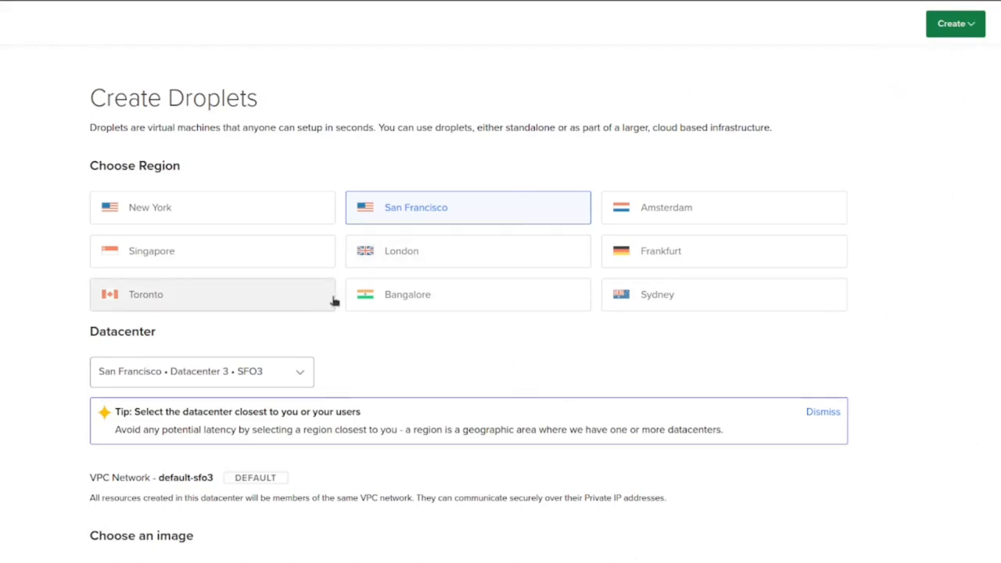
mouse_move(766, 359)
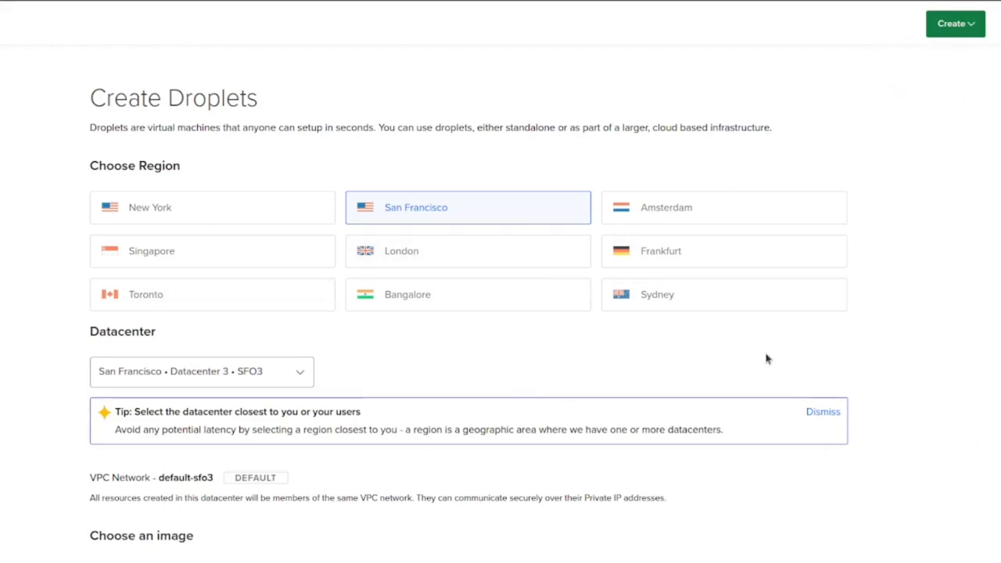
mouse_move(647, 351)
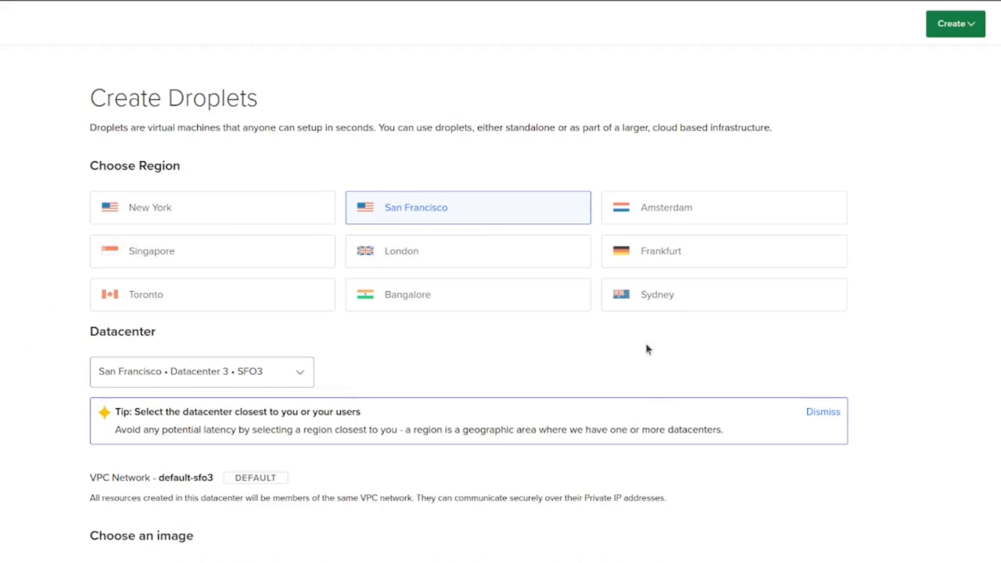
mouse_move(383, 184)
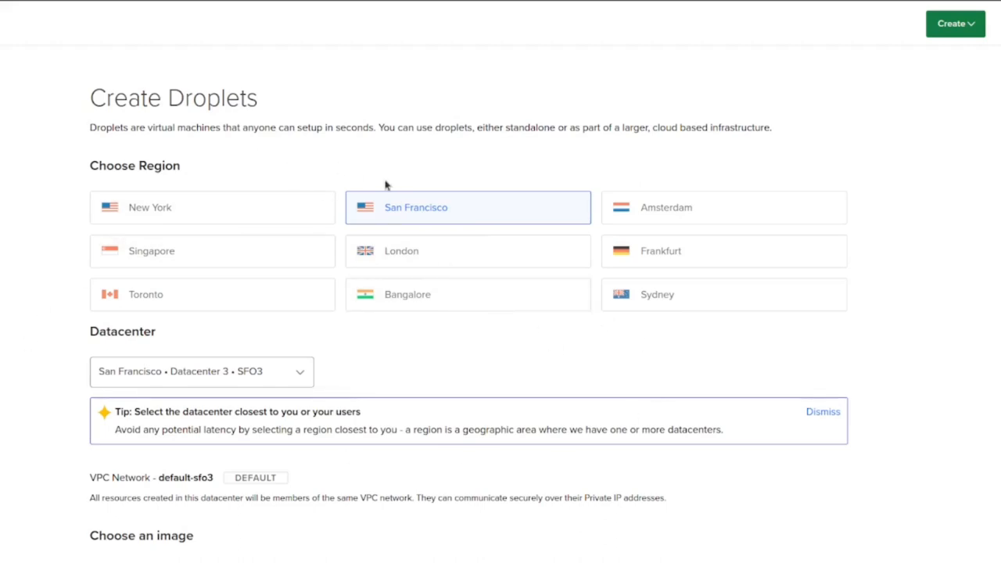
Step: Keep Ubuntu 22.10 x64 and choose the Basic Regular-CPU $12/month plan
scroll("down", 3)
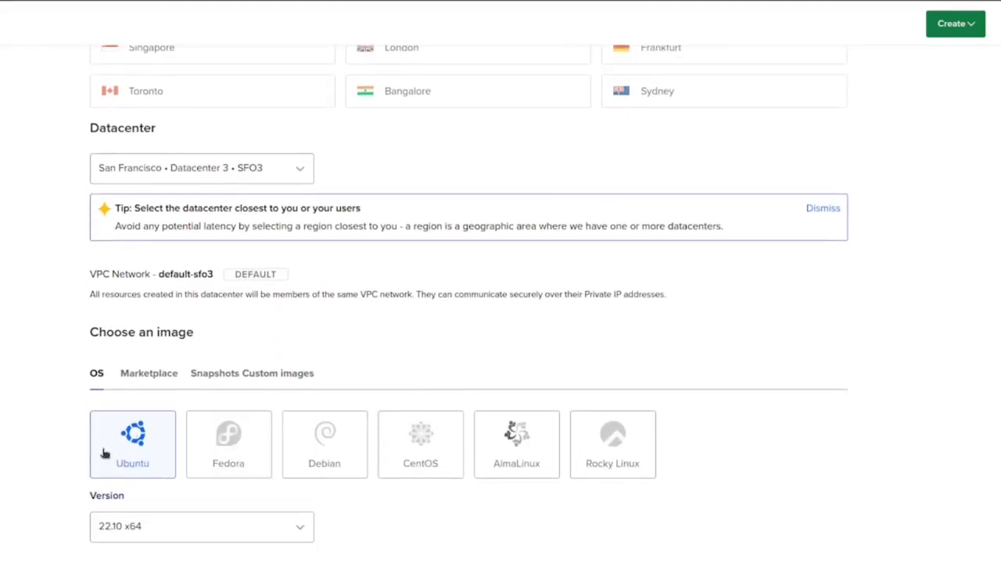
scroll("down", 3)
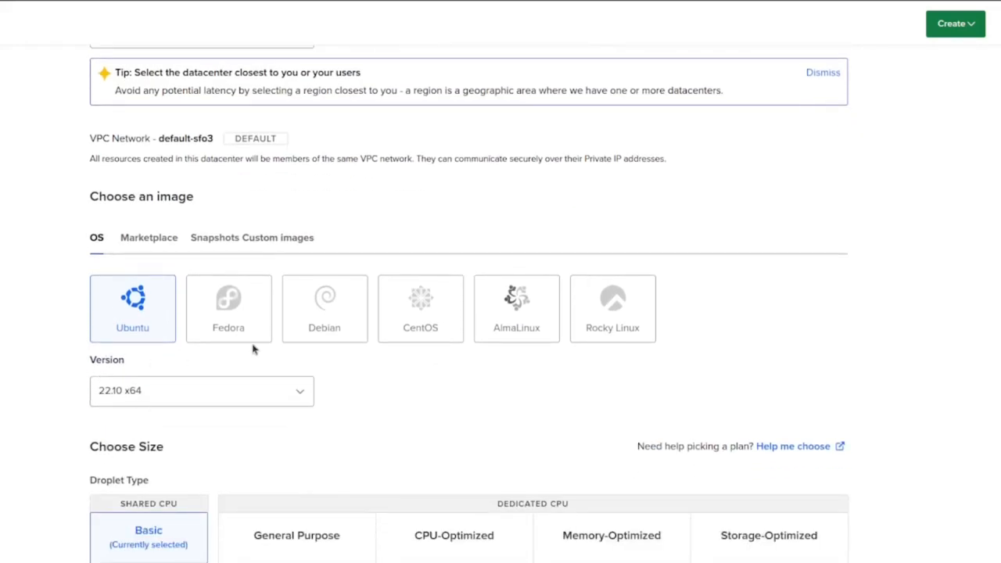
mouse_move(149, 429)
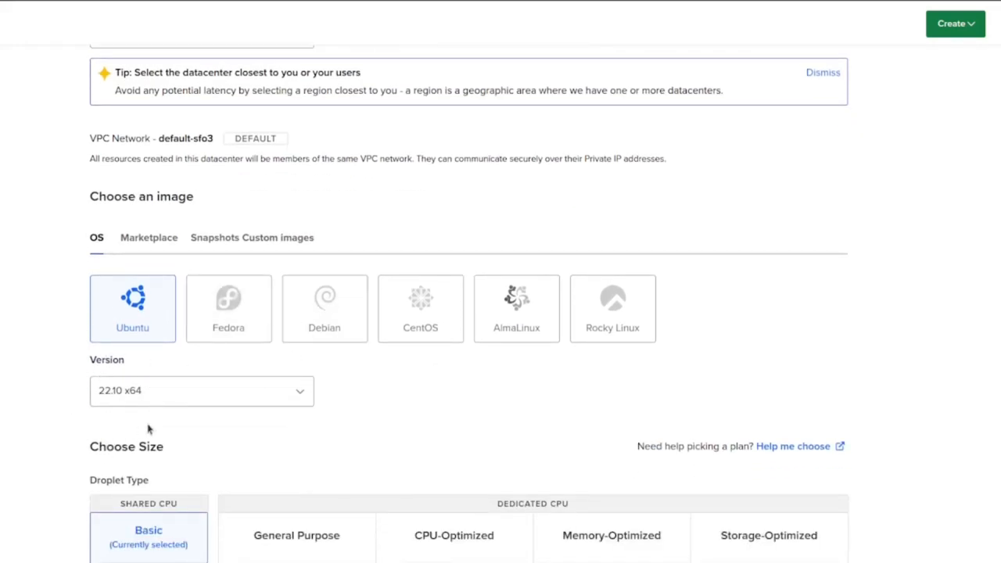
scroll("down", 3)
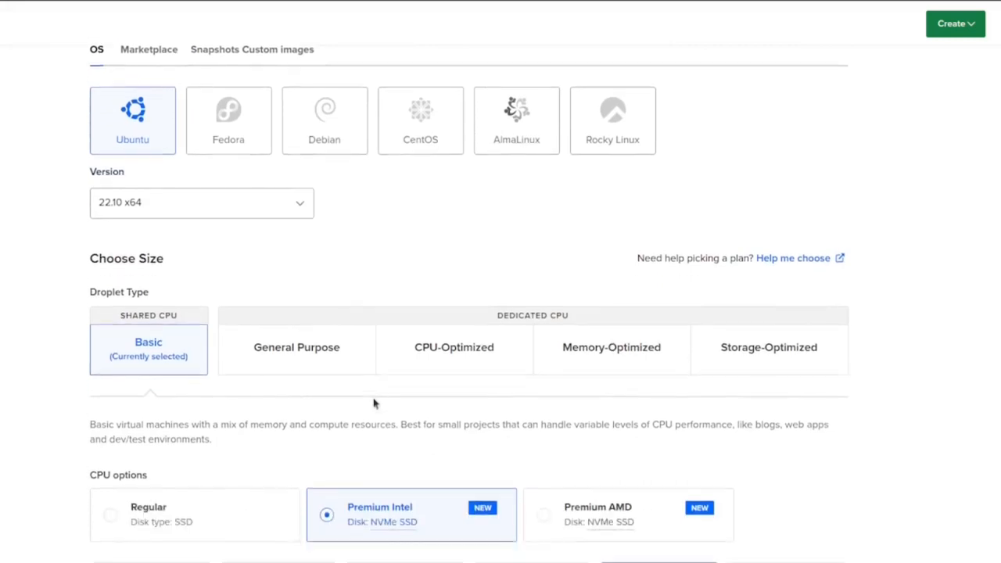
scroll("down", 3)
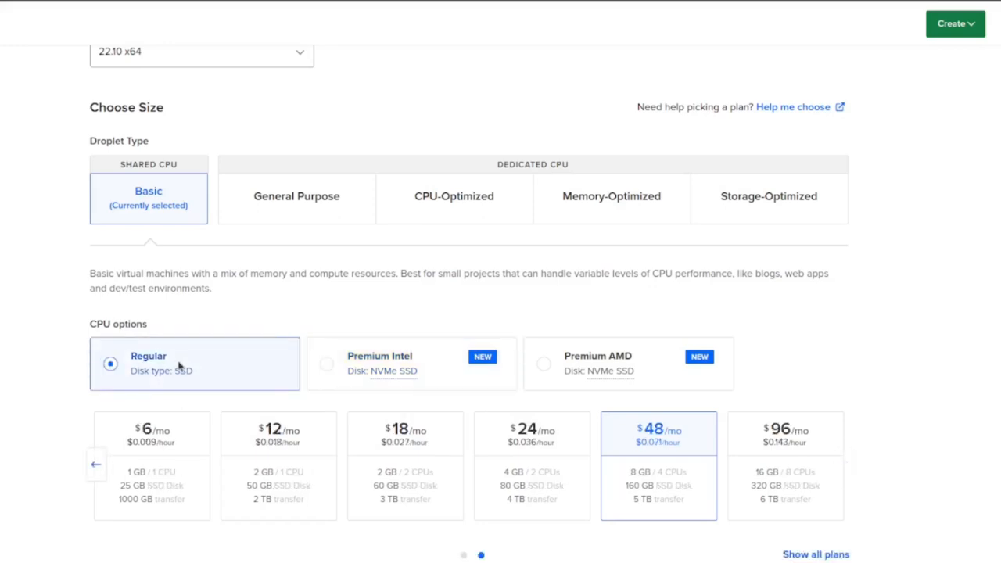
mouse_move(223, 359)
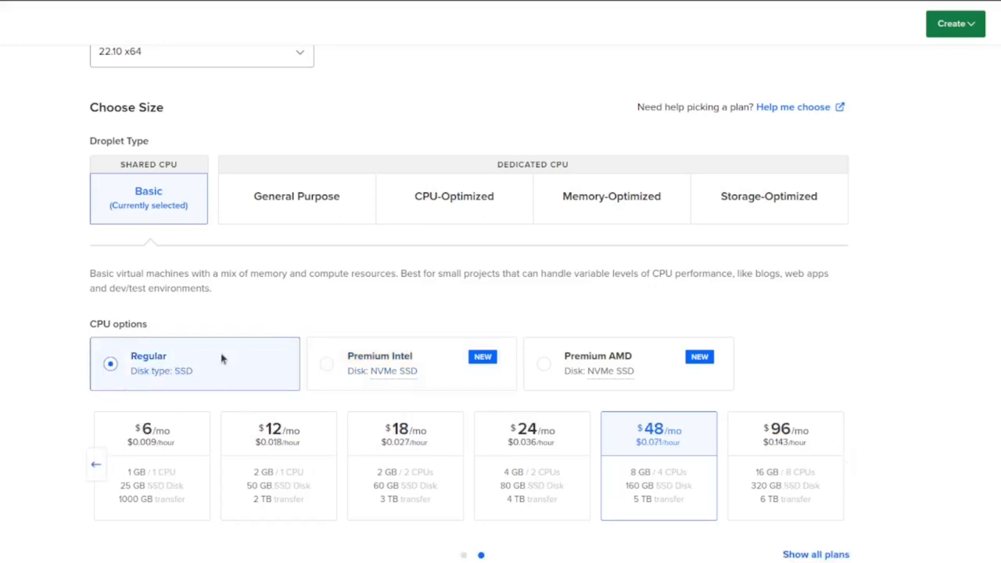
mouse_move(164, 401)
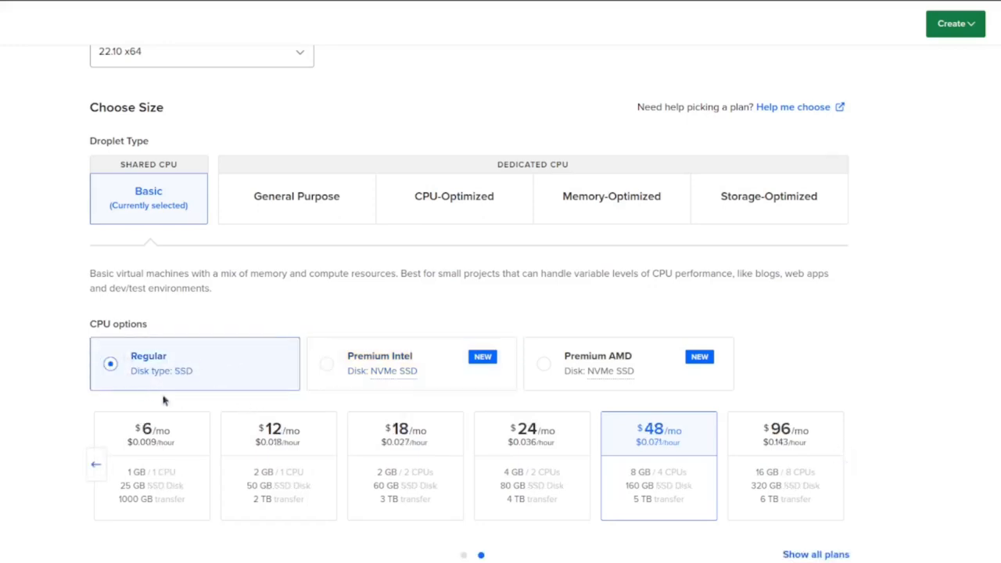
left_click(279, 435)
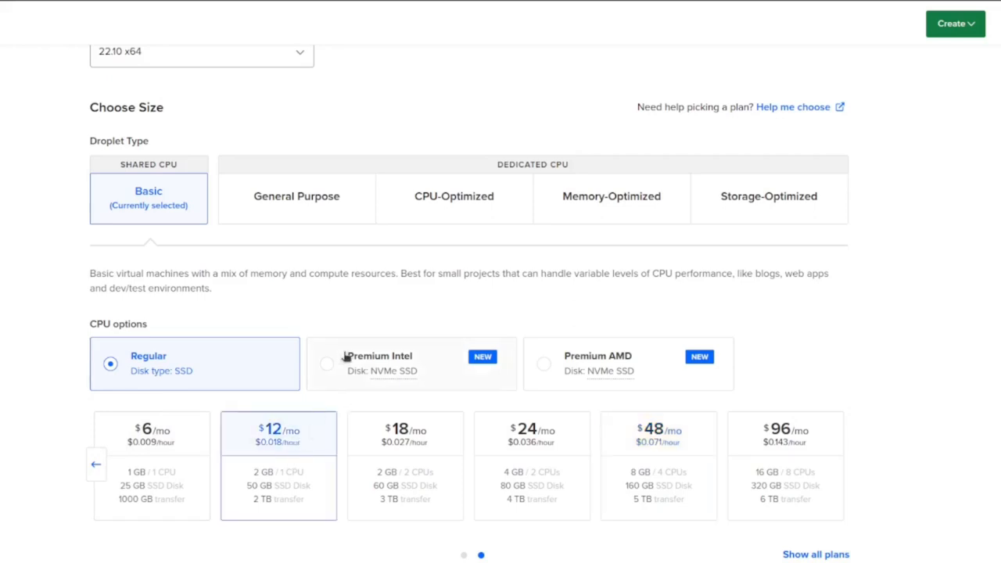
scroll("down", 3)
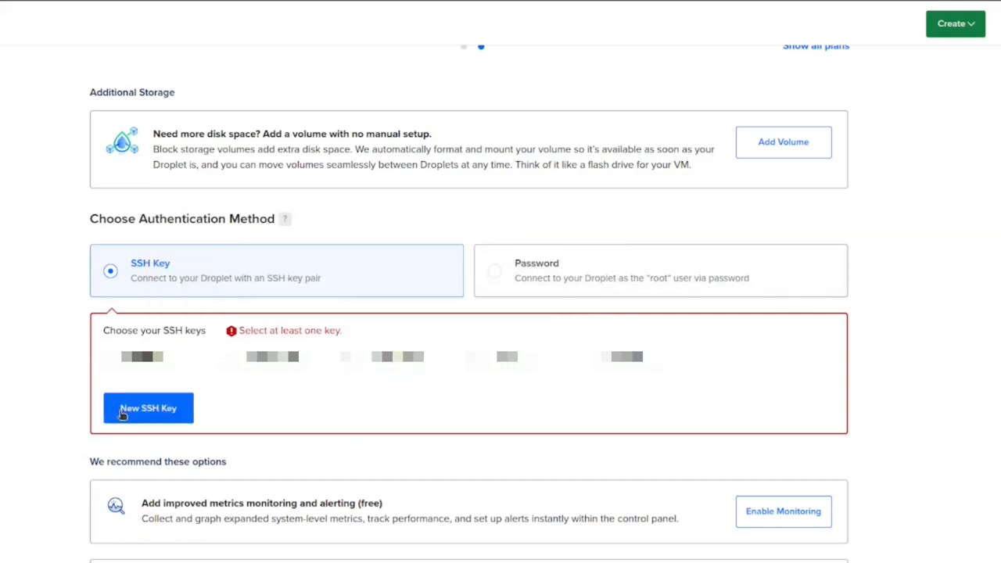
left_click(147, 407)
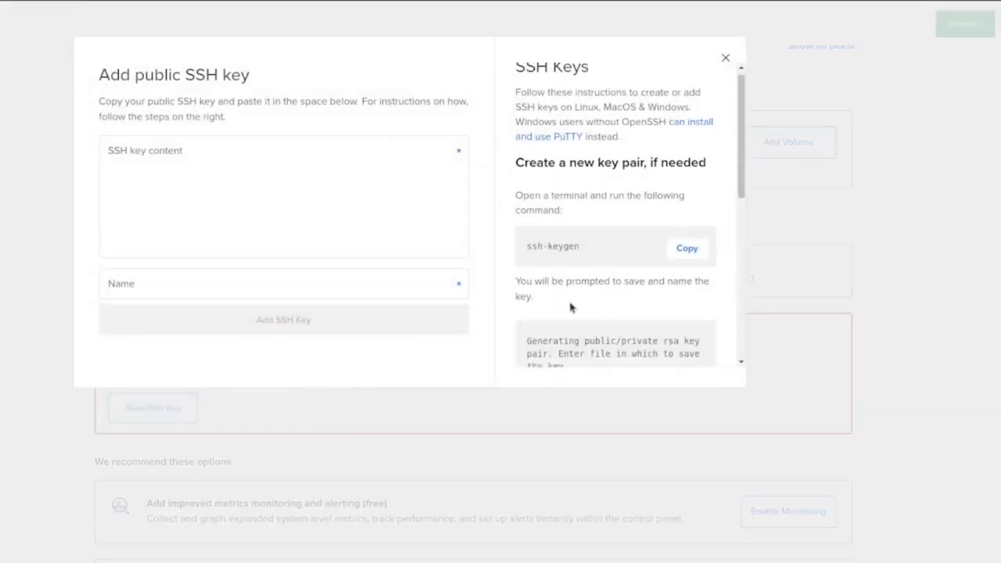
scroll("down", 3)
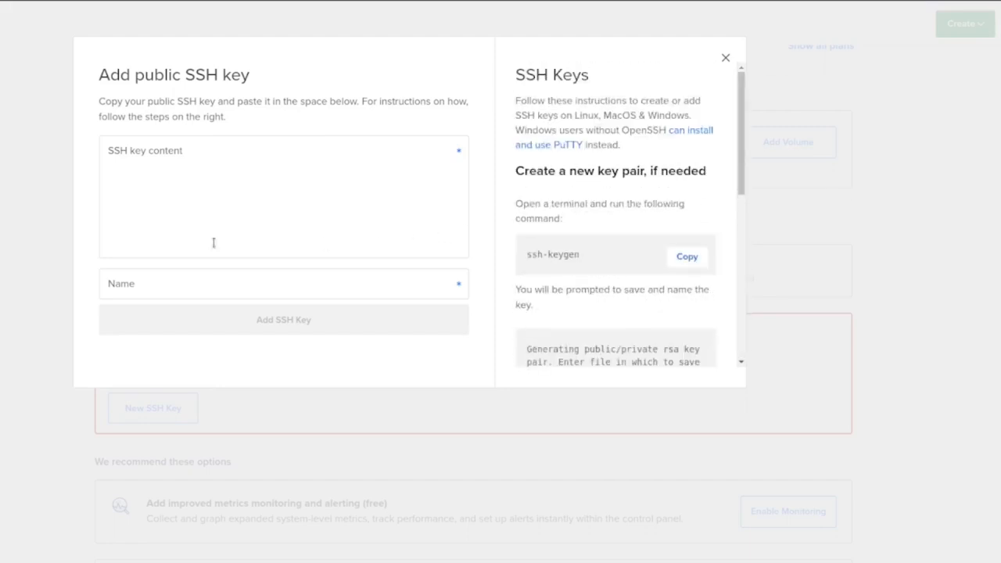
mouse_move(557, 269)
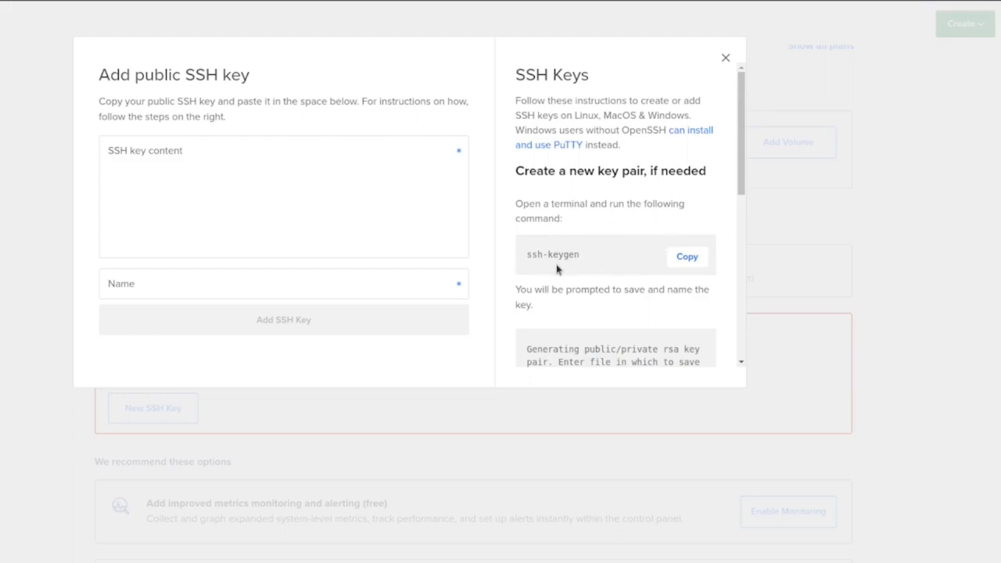
mouse_move(554, 275)
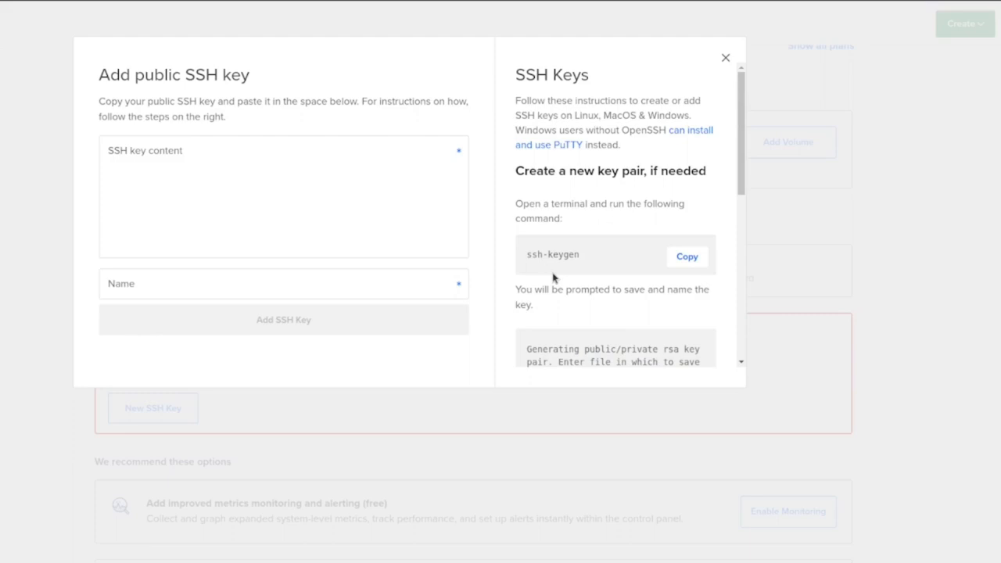
mouse_move(538, 276)
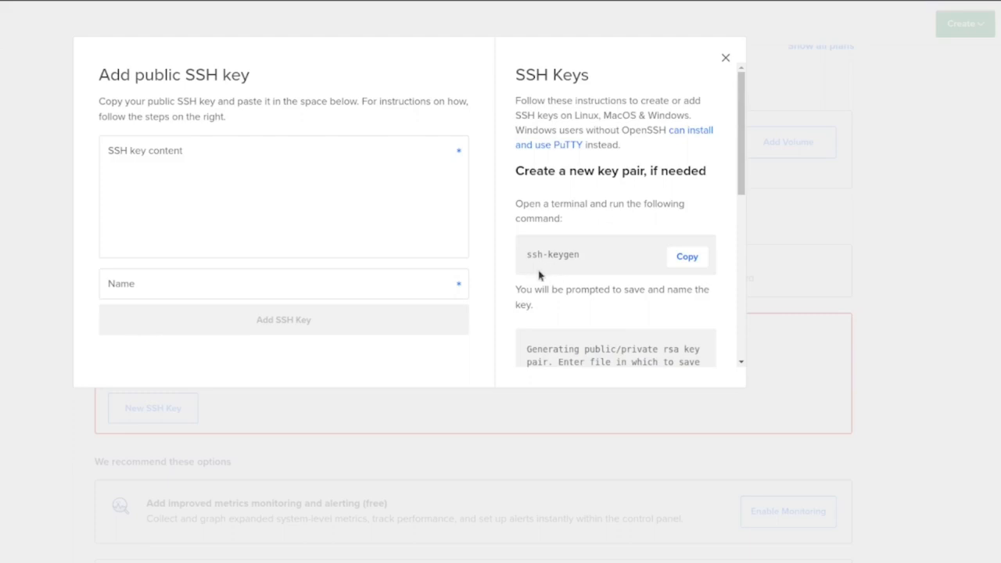
mouse_move(342, 329)
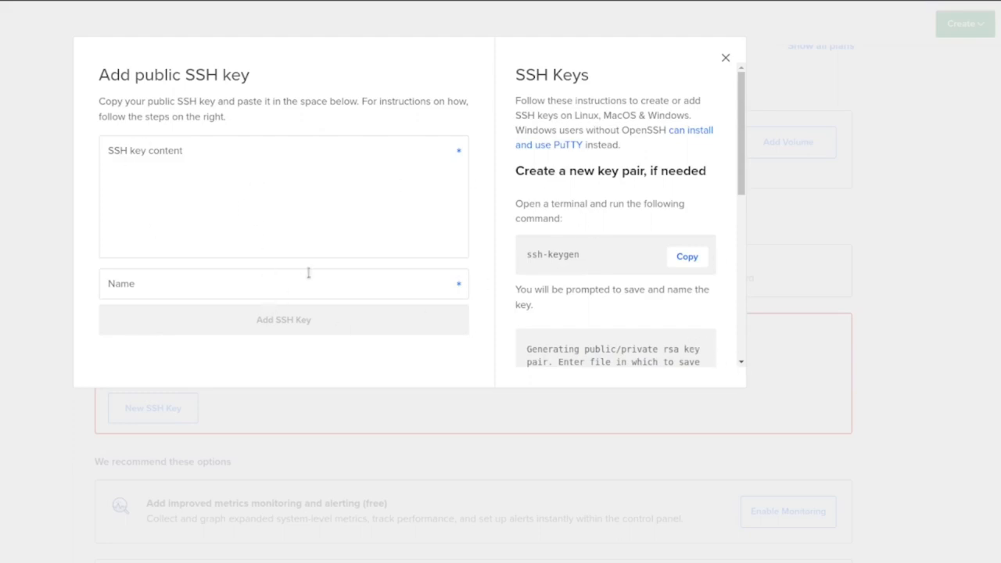
left_click(726, 56)
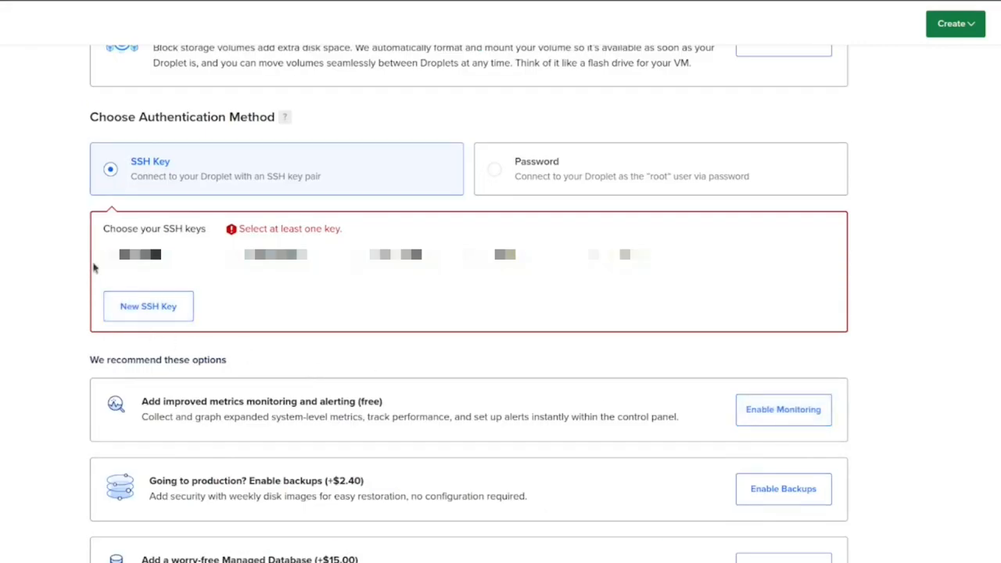
Step: Enable free metrics monitoring and alerting for the new droplet
left_click(783, 410)
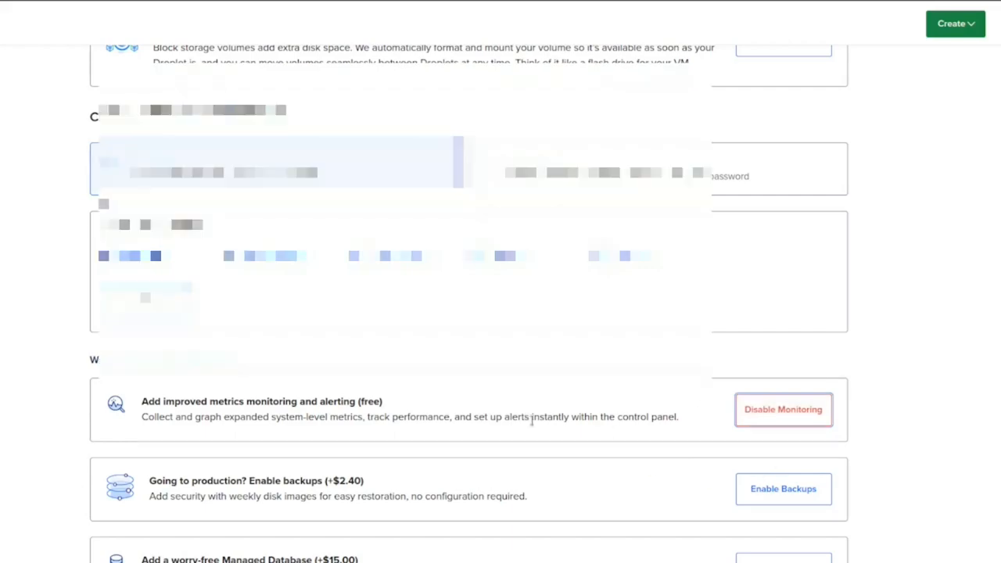
scroll("down", 3)
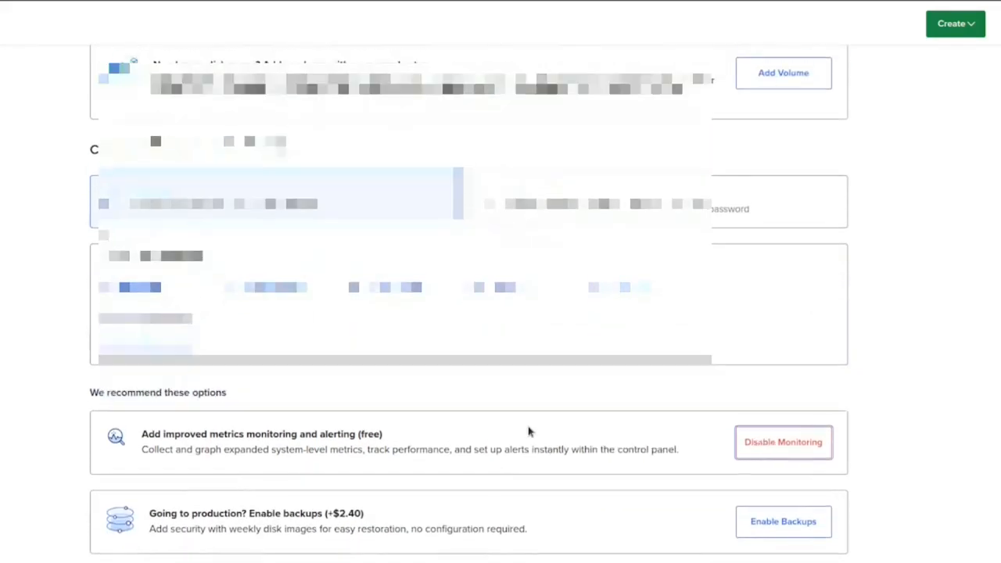
scroll("down", 3)
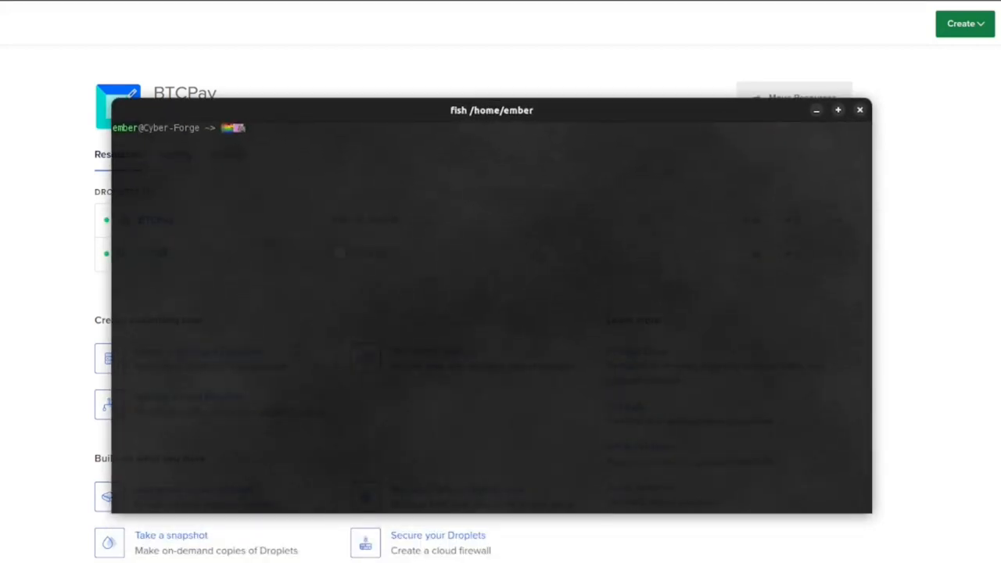
mouse_move(548, 244)
type("ssh root@146.190.162.134")
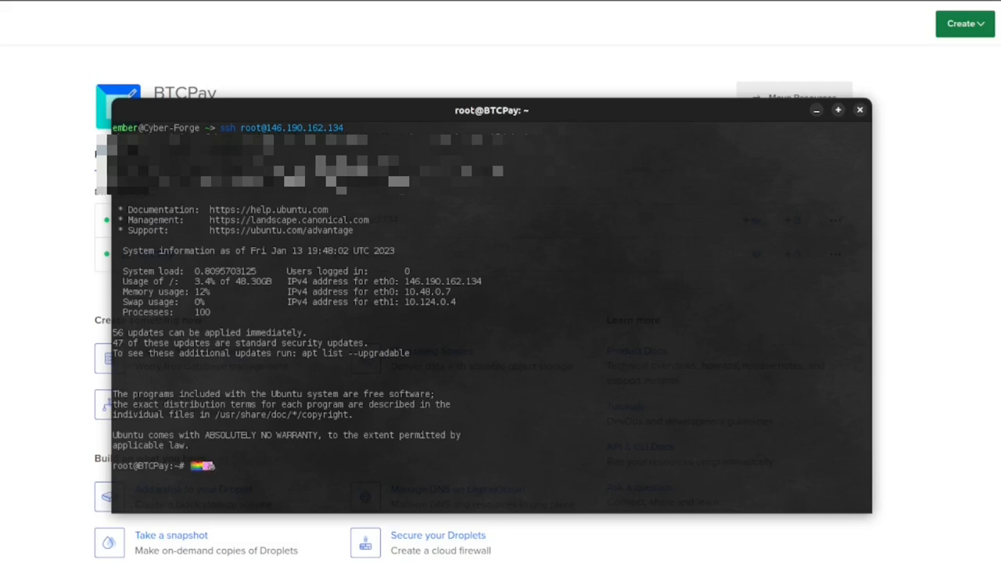
Step: Begin entering 'sudo apt install' at the droplet's root prompt
type("sudo")
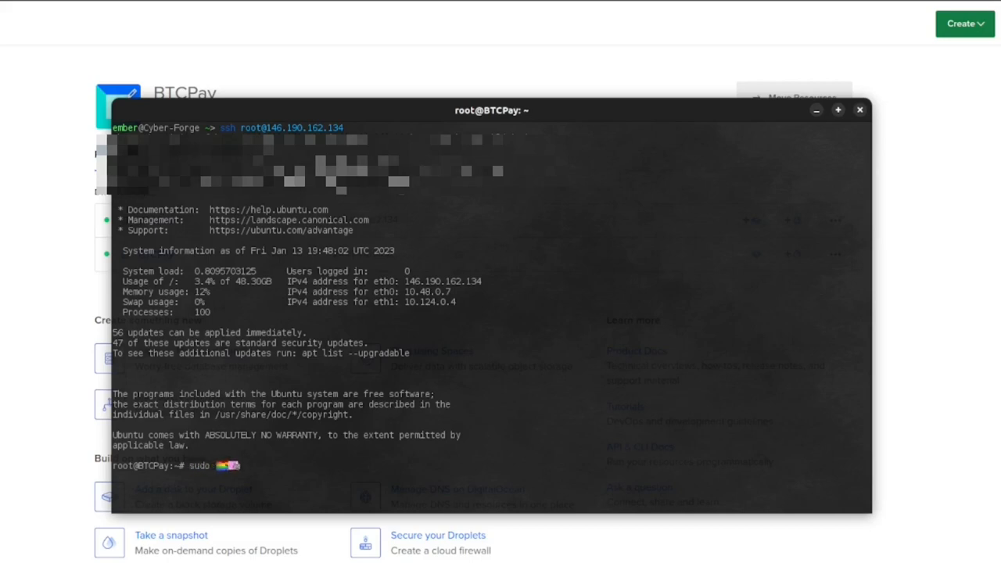
type("apt")
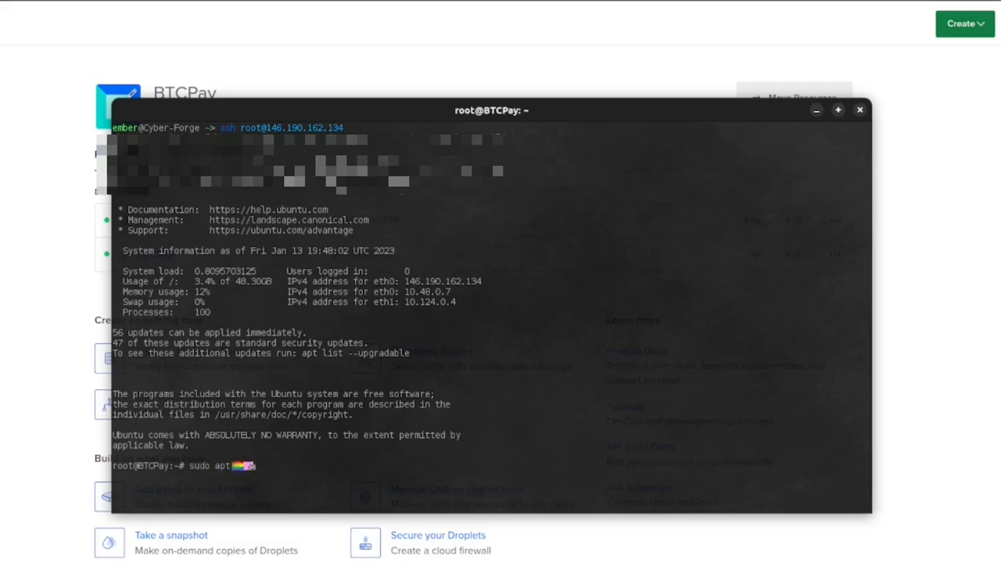
type("in")
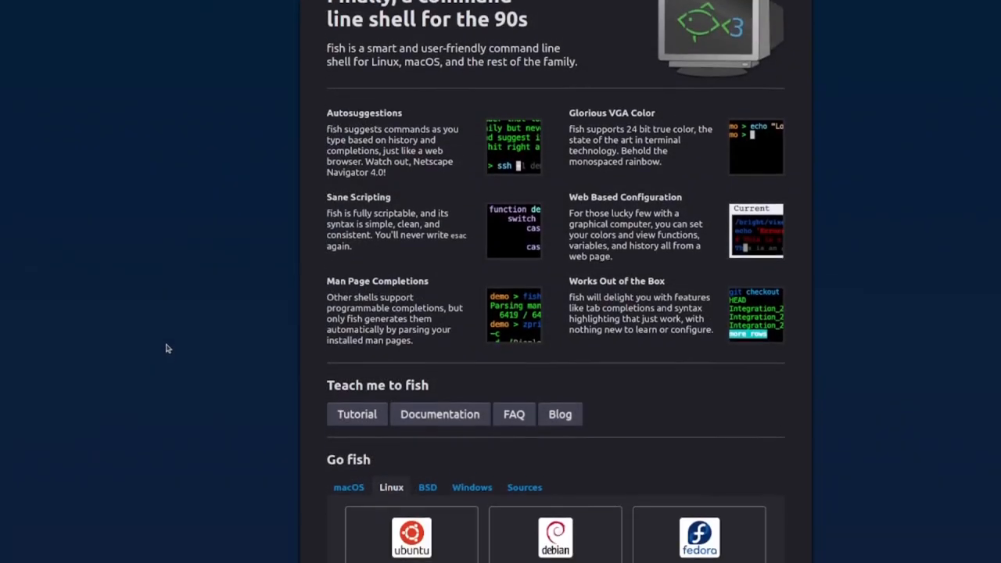
scroll("down", 3)
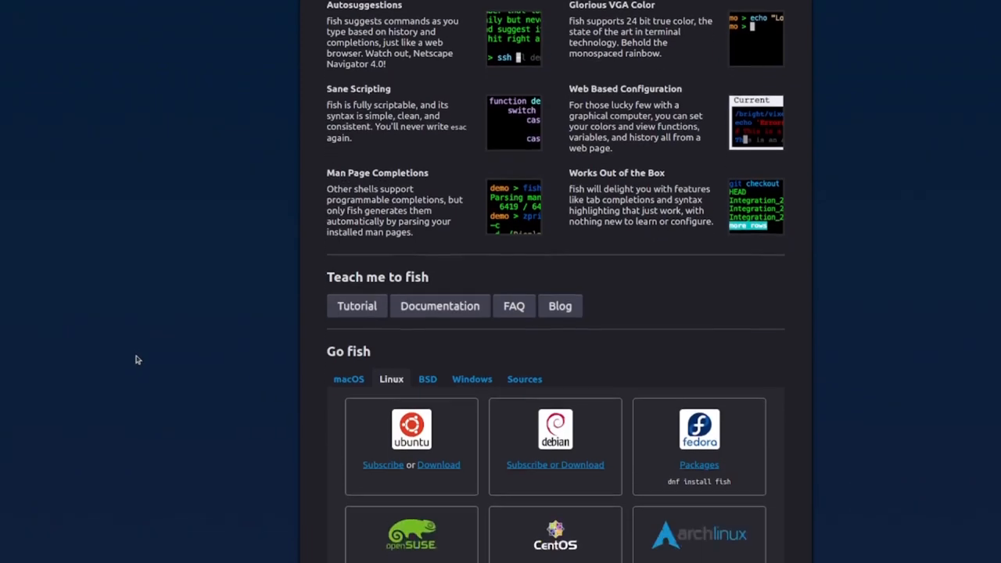
scroll("down", 3)
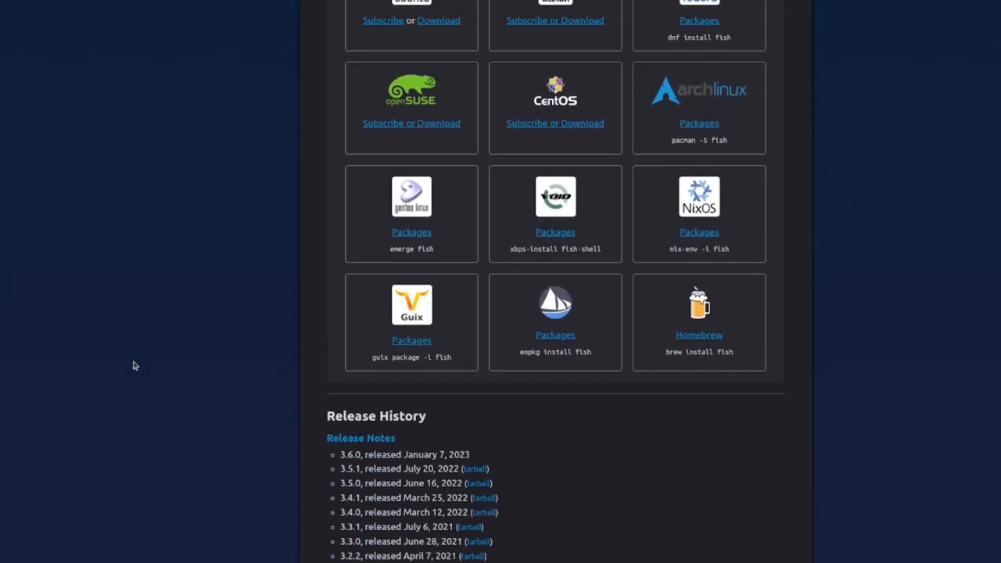
scroll("up", 3)
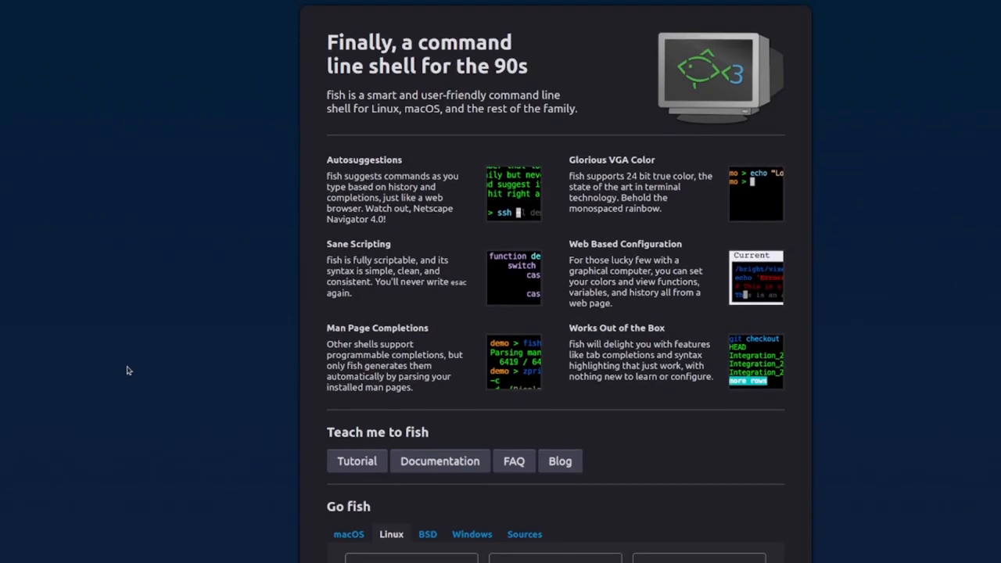
scroll("down", 3)
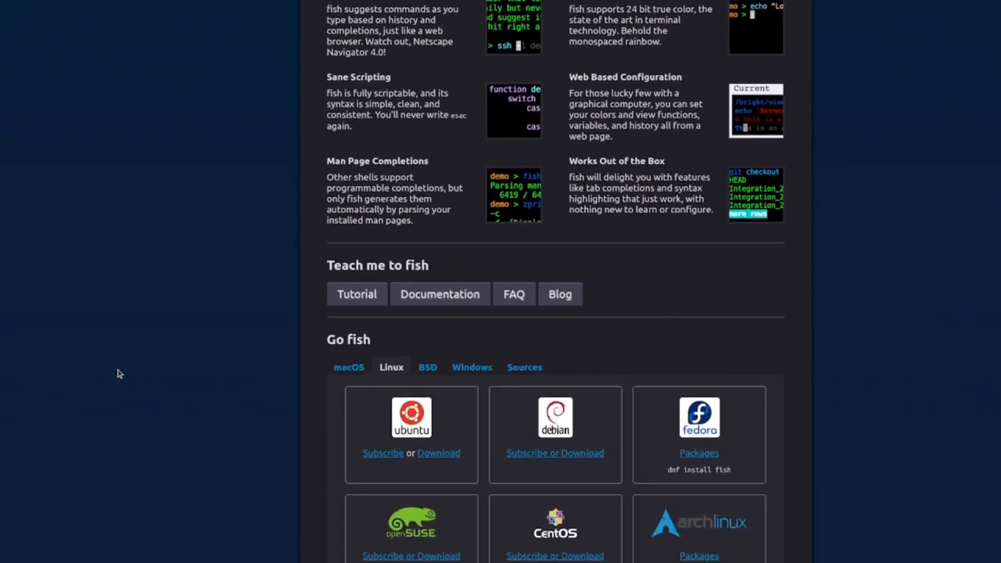
scroll("down", 3)
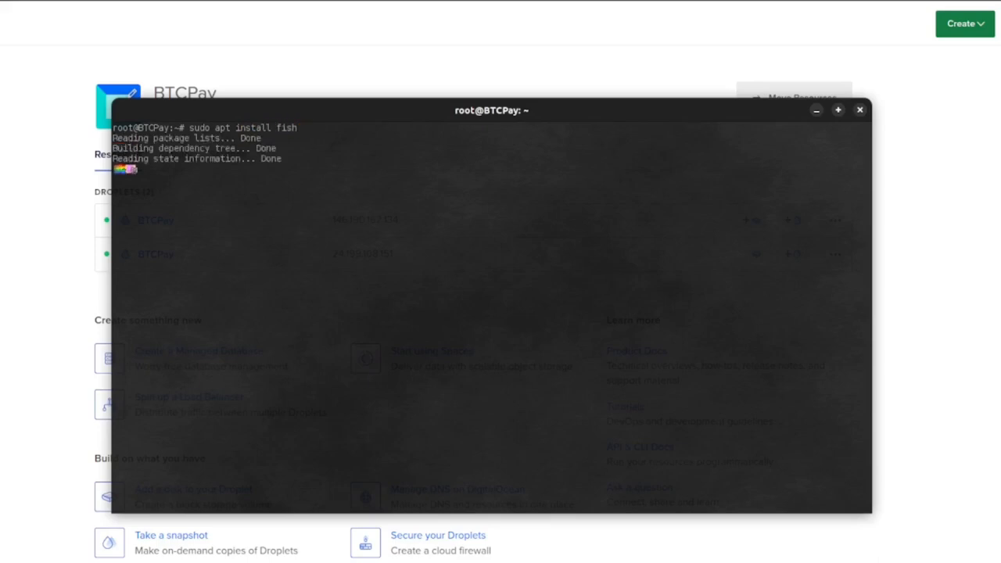
Step: Confirm the fish shell installation with 'y'
type("y")
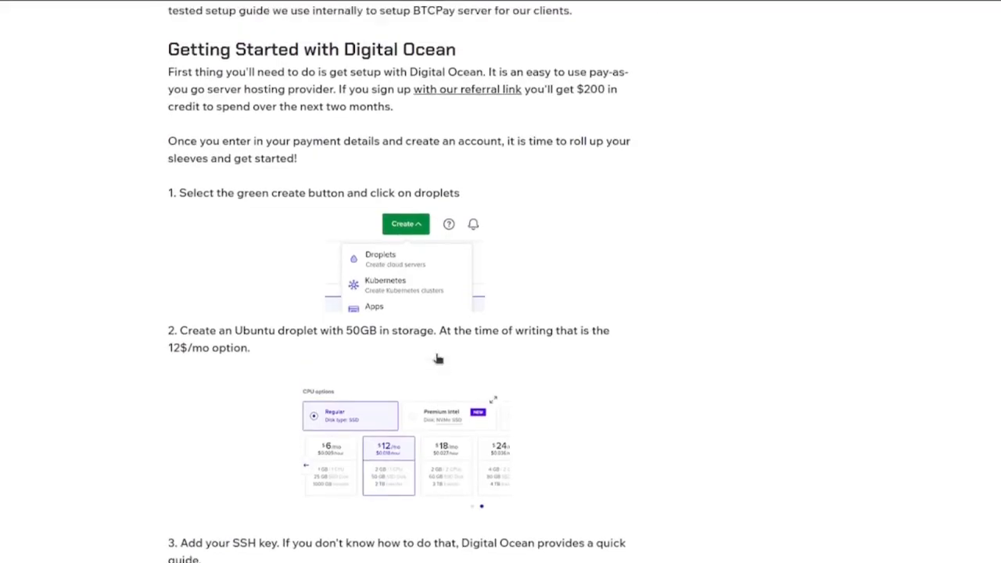
Step: Read the guide's DigitalOcean and Setting Up BTCPay steps
scroll("down", 3)
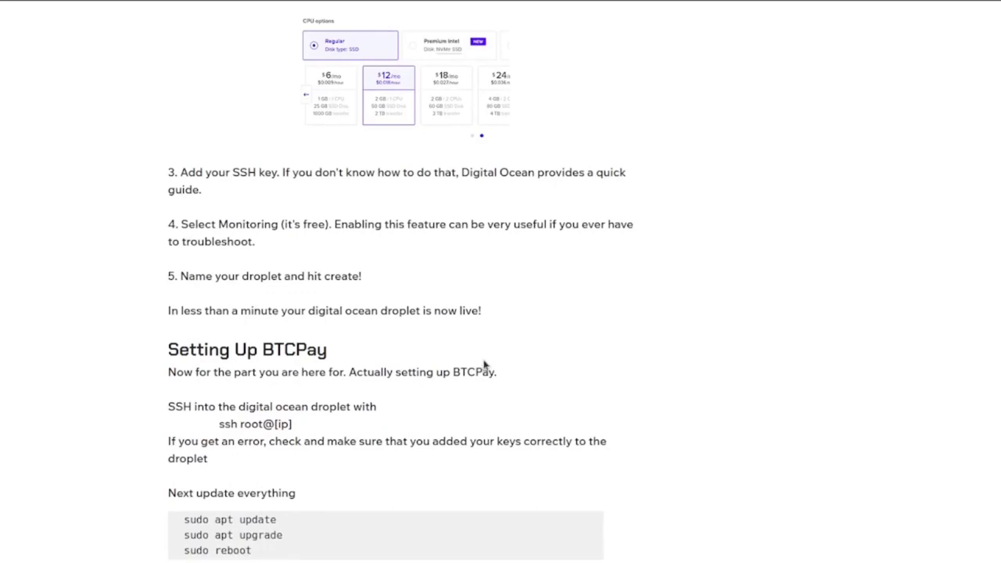
scroll("down", 3)
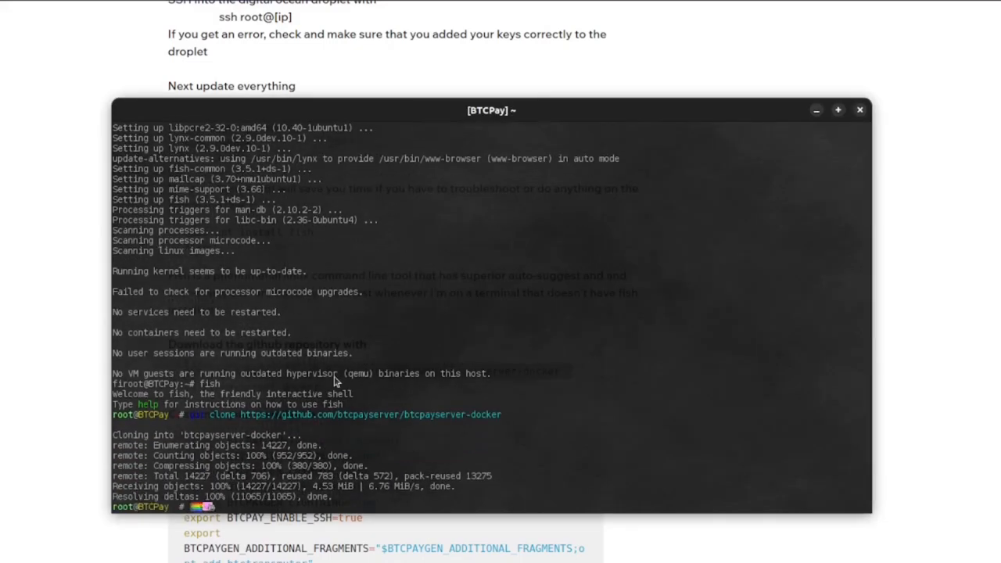
left_click(861, 109)
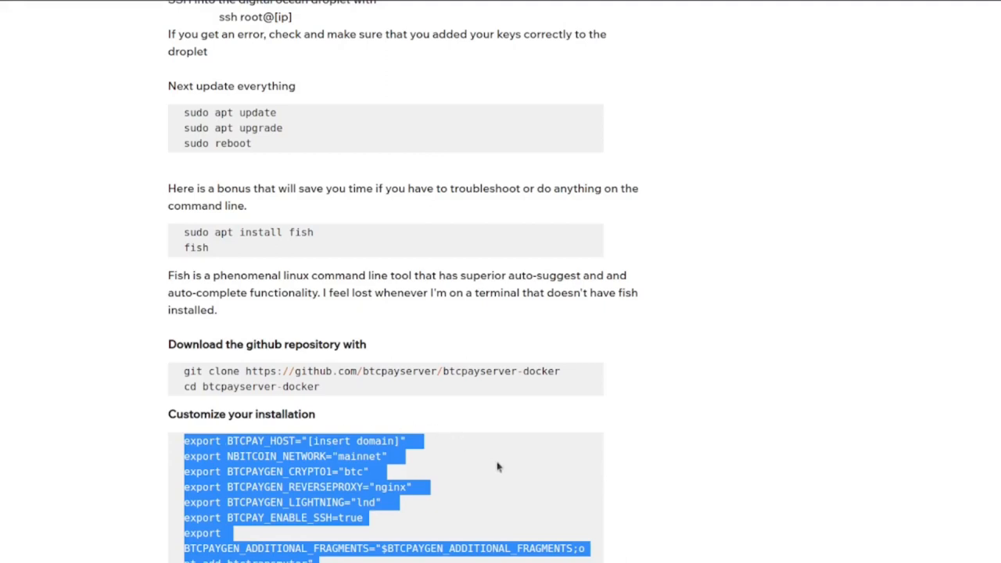
Step: Select and copy the guide's installation export settings block
scroll("down", 3)
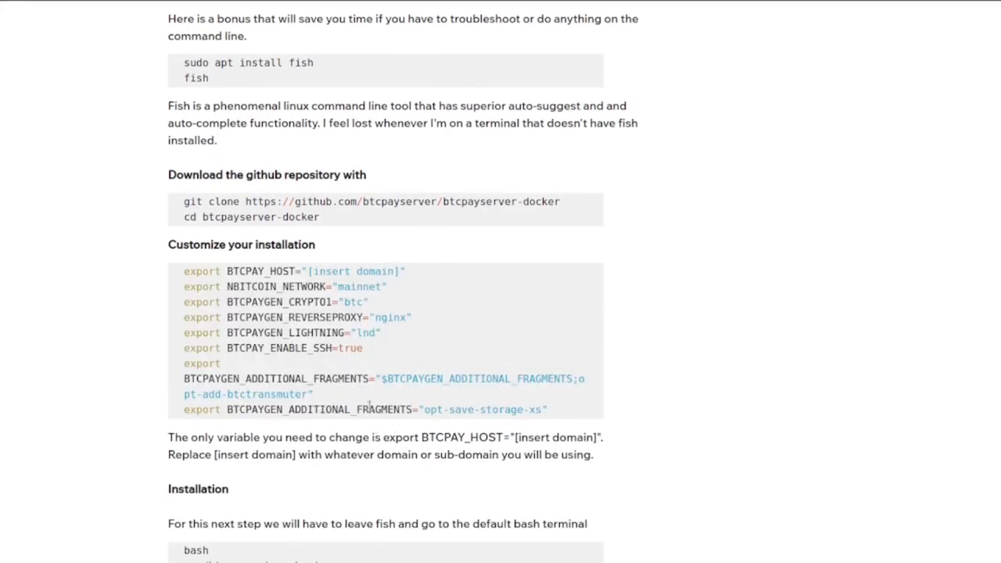
left_click_drag(183, 410, 472, 410)
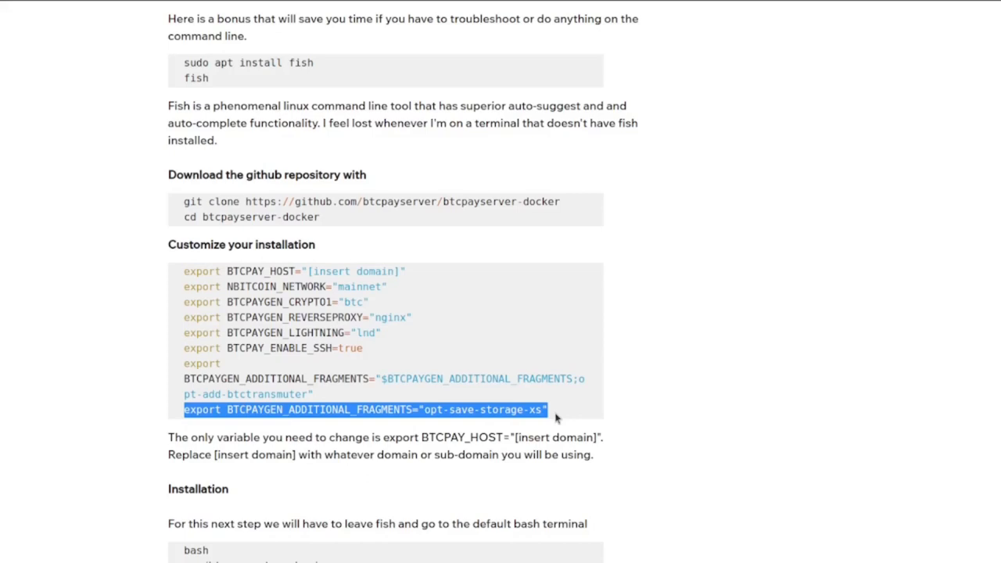
mouse_move(435, 451)
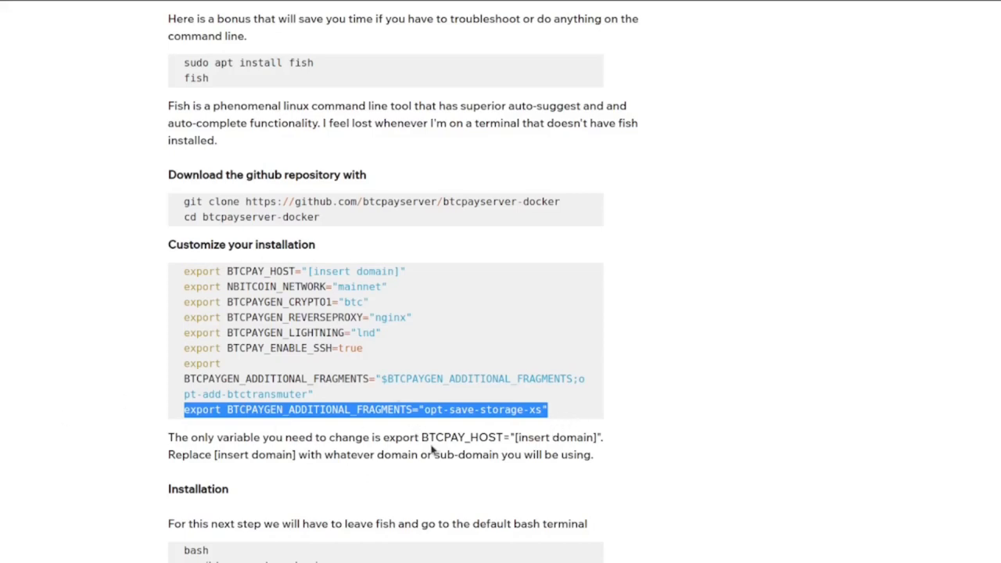
mouse_move(429, 453)
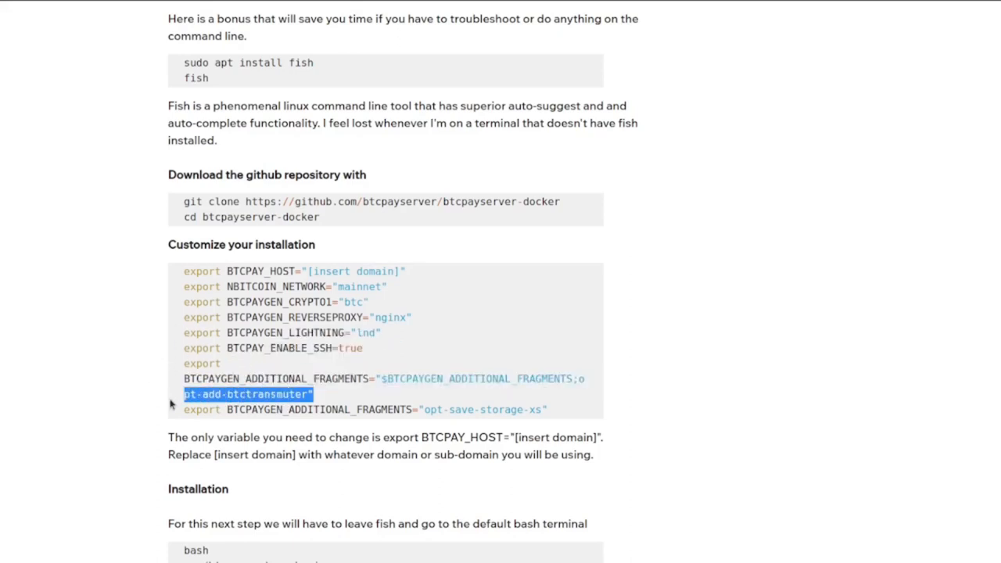
mouse_move(175, 398)
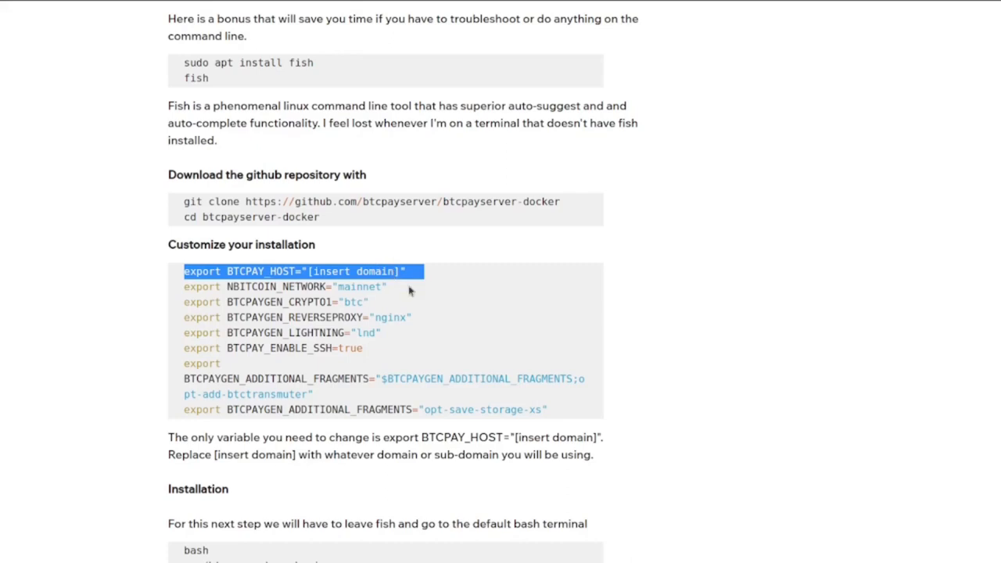
left_click_drag(423, 272, 548, 410)
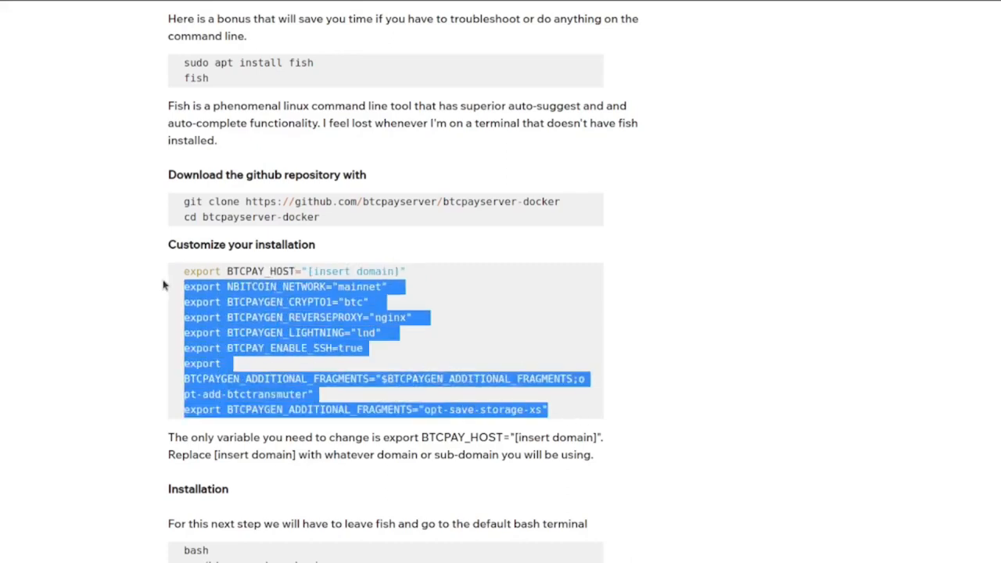
right_click(306, 298)
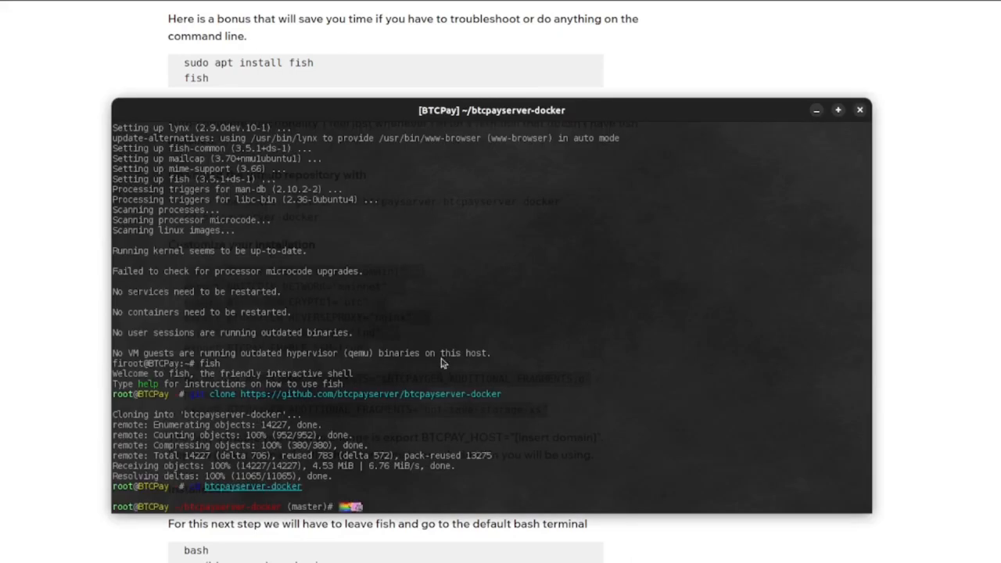
Step: Set BTCPAY_HOST to bitcoin.cryptoconcierge.consulting and run btcpay-setup.sh
scroll("down", 3)
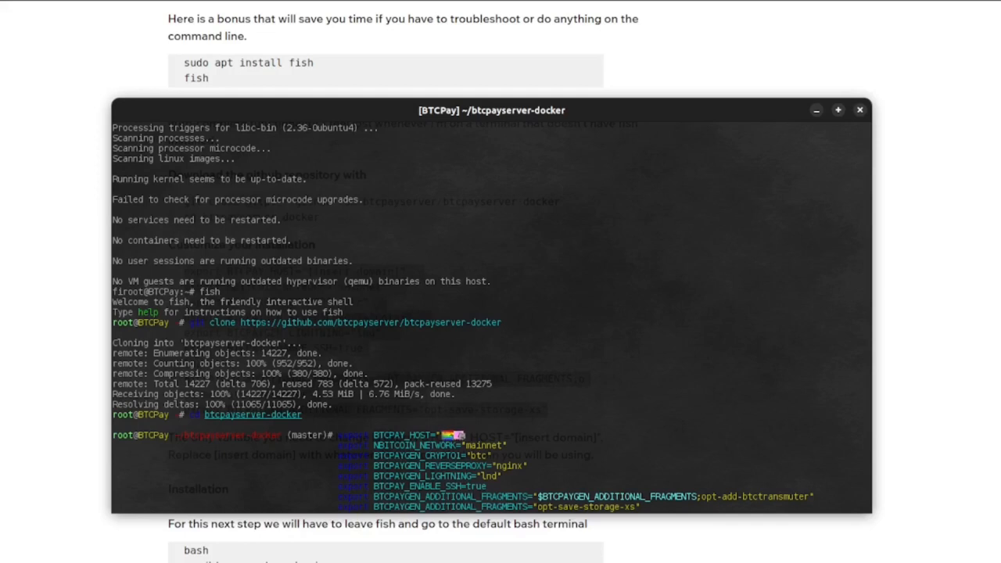
type("bitcoin.")
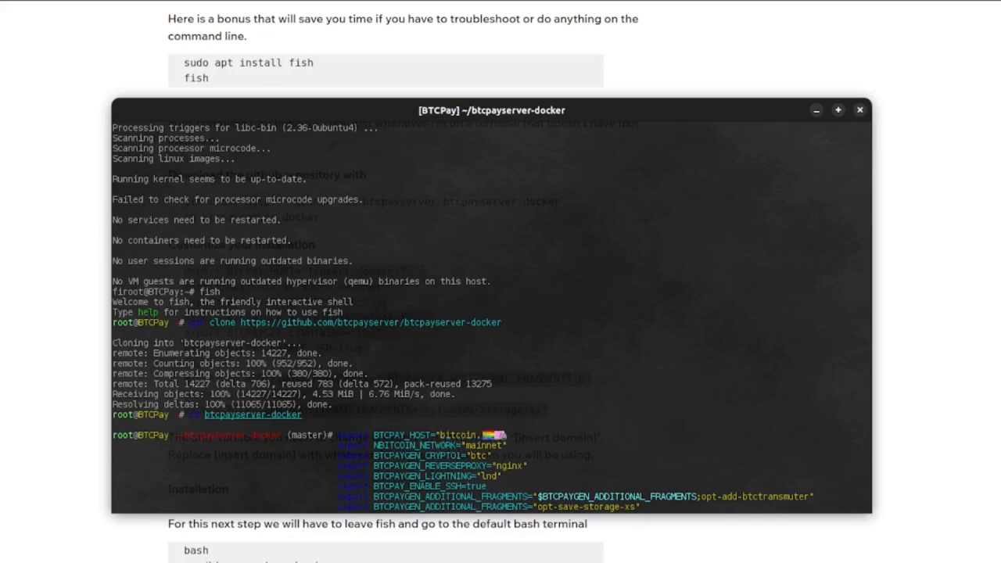
type("cryptoconcierge.consulting\"")
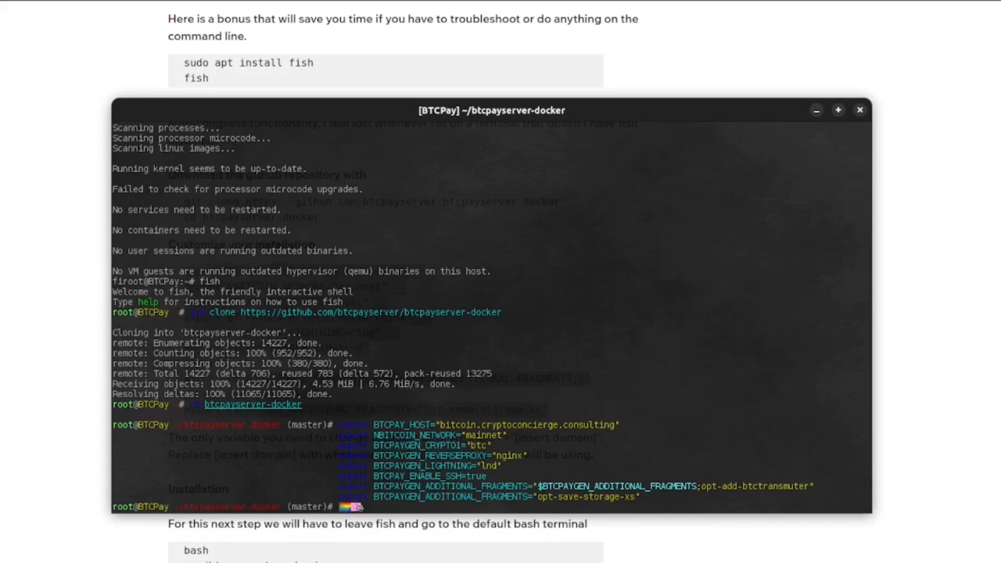
type("b")
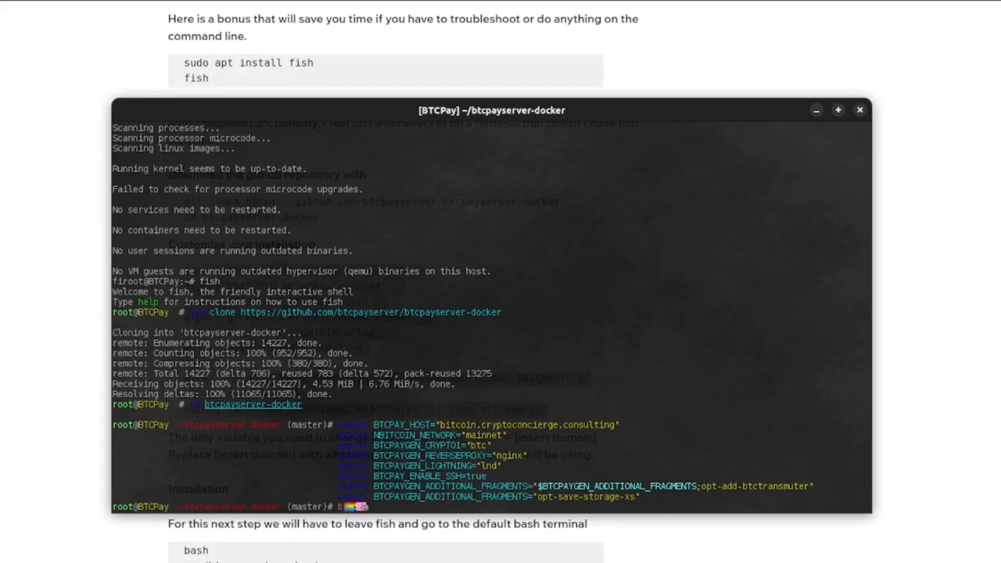
key("Return")
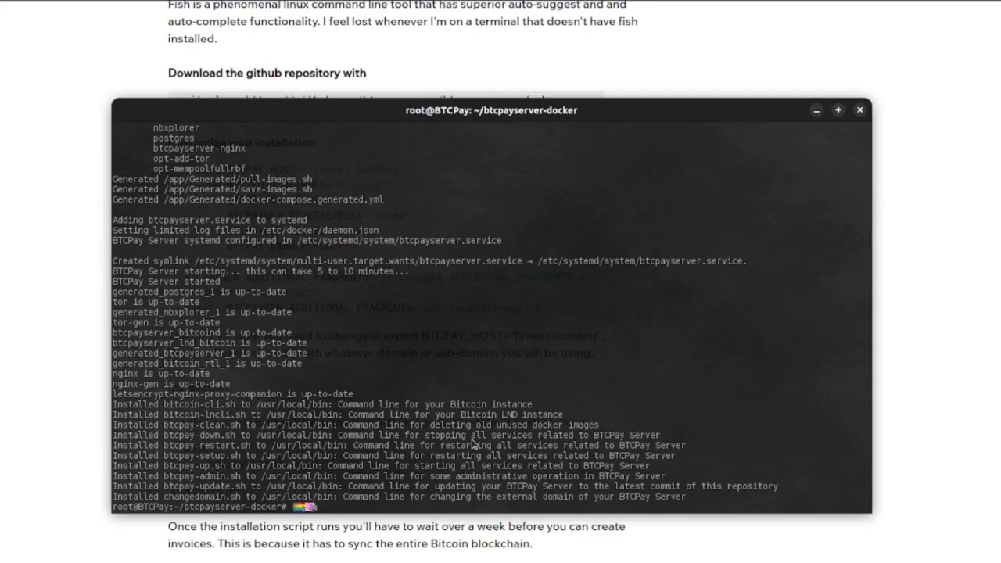
mouse_move(519, 425)
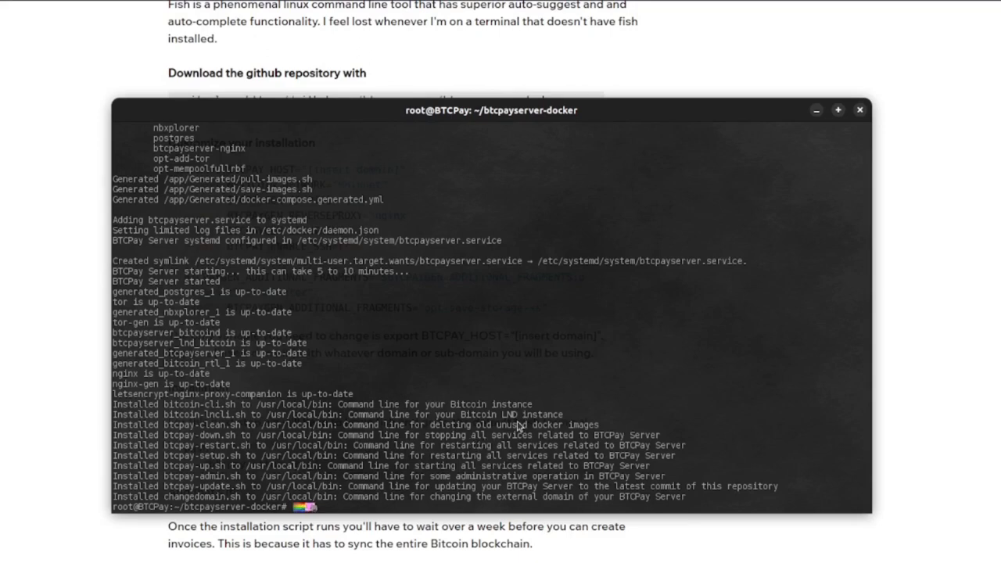
Step: Return to fish and run bitcoin-cli.sh getblockcount, which reports 0
type("fish")
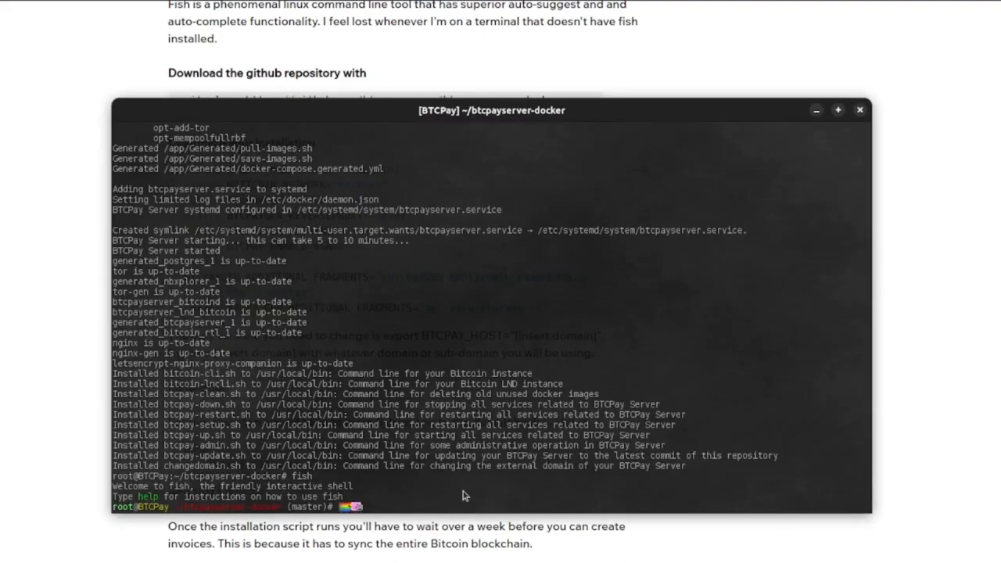
type("bitcoin-cli.sh getblockcount")
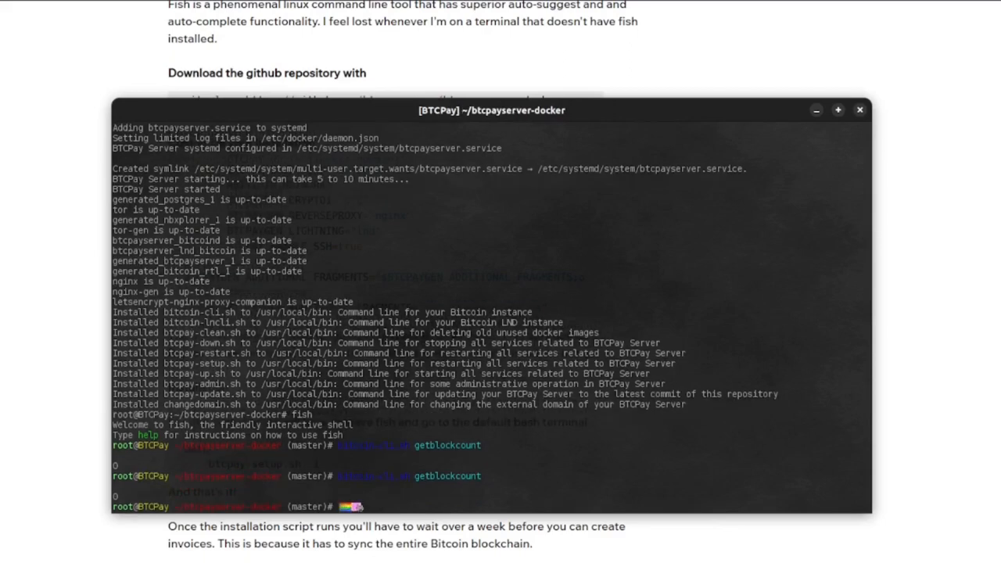
scroll("down", 3)
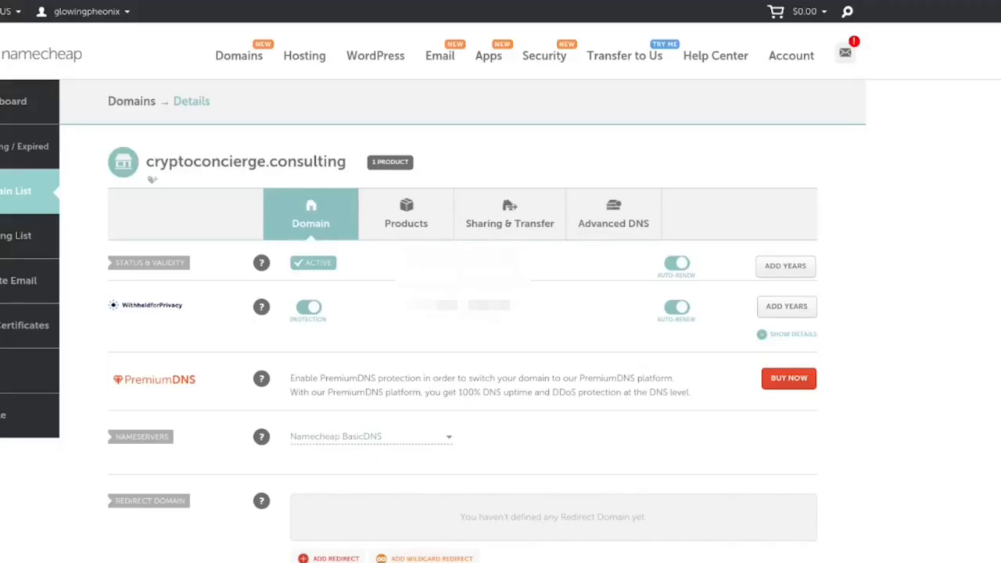
mouse_move(307, 197)
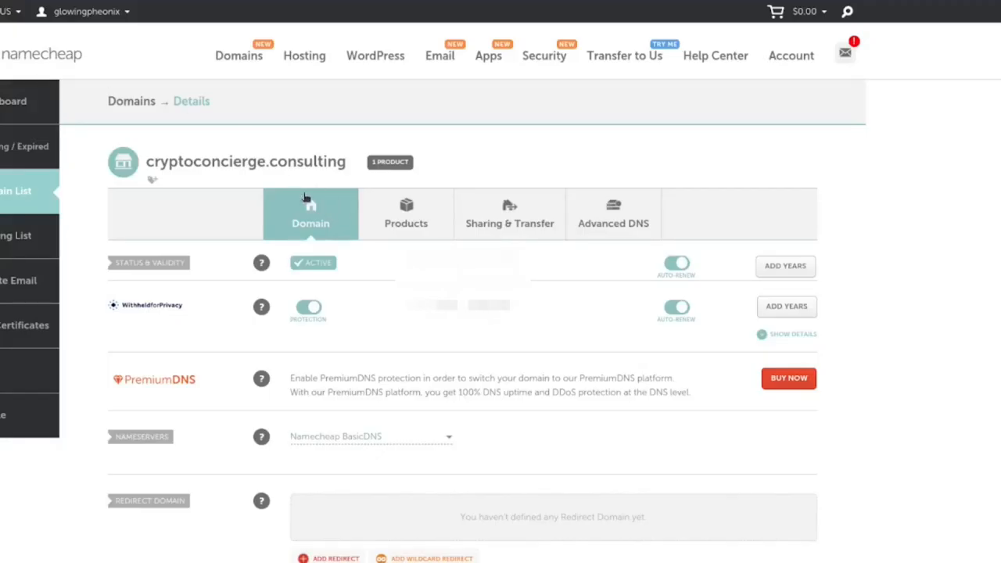
mouse_move(613, 211)
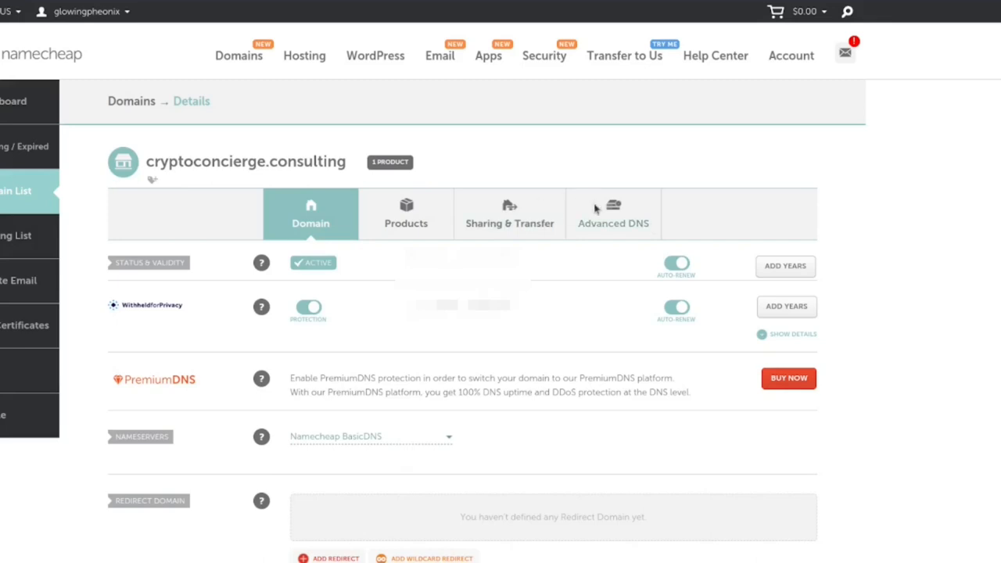
Step: Show the Advanced DNS host records for cryptoconcierge.consulting
left_click(614, 212)
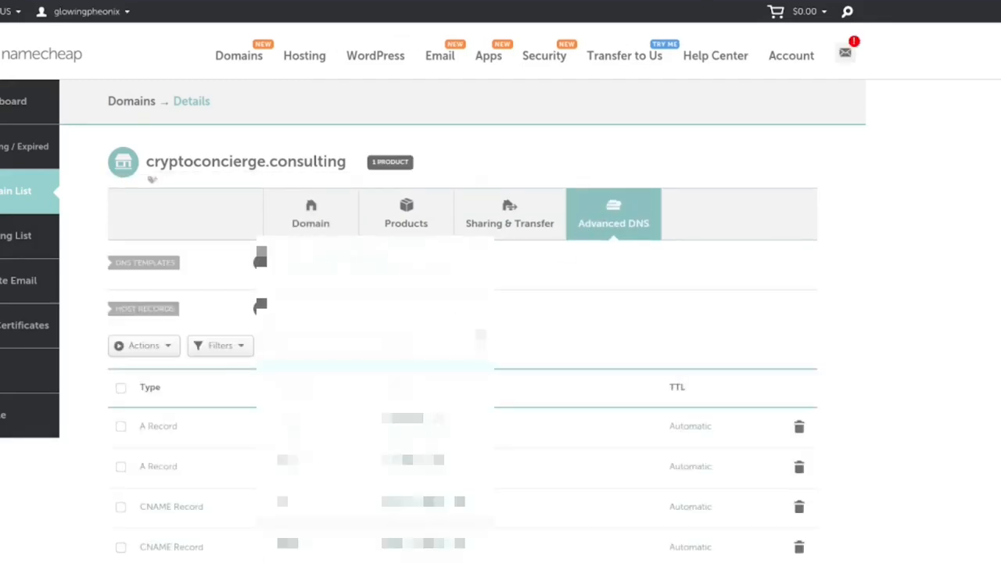
scroll("down", 3)
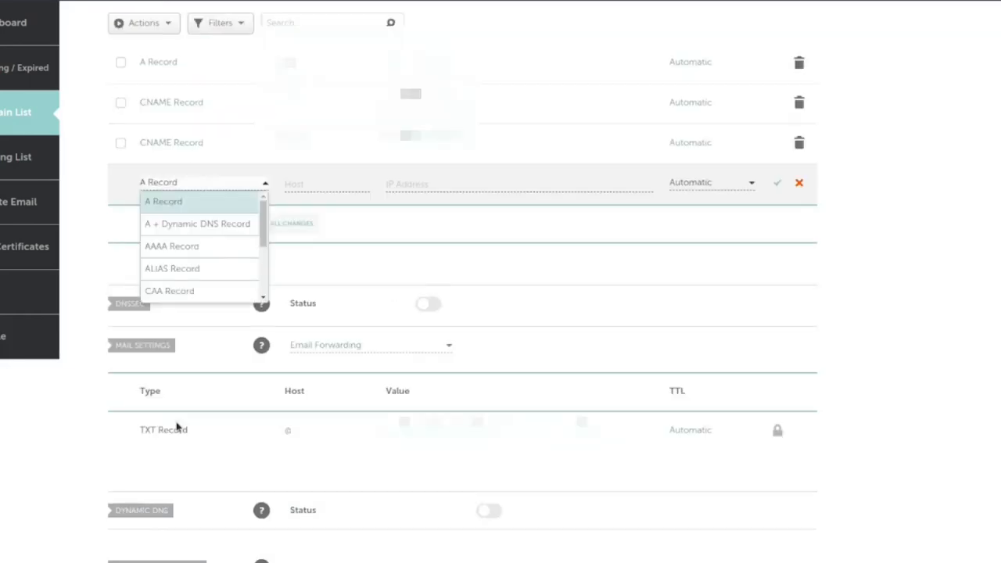
Step: Save a new A record with host 'bitcoin' pointing to 146.190.162.134
left_click(163, 200)
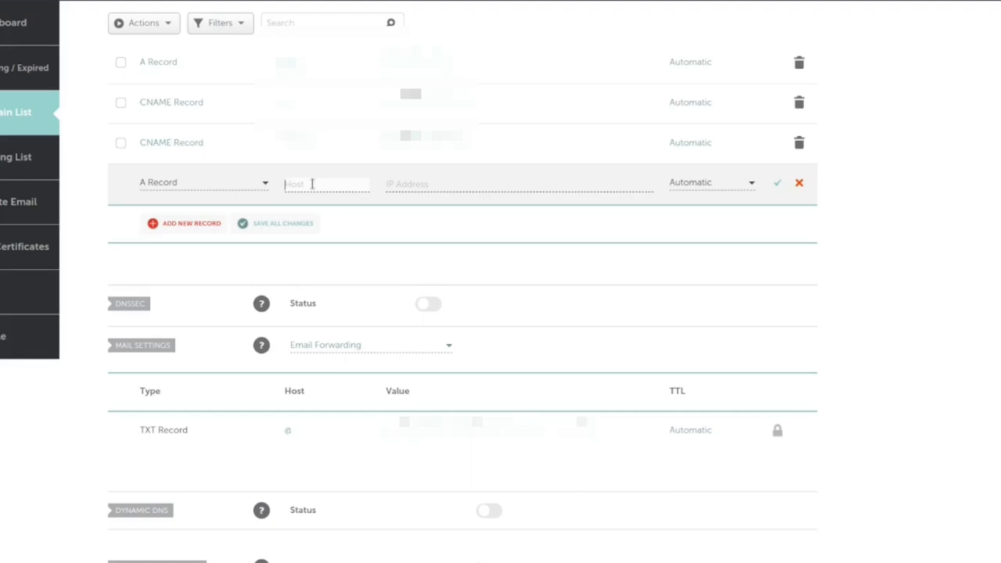
type("bitcoi")
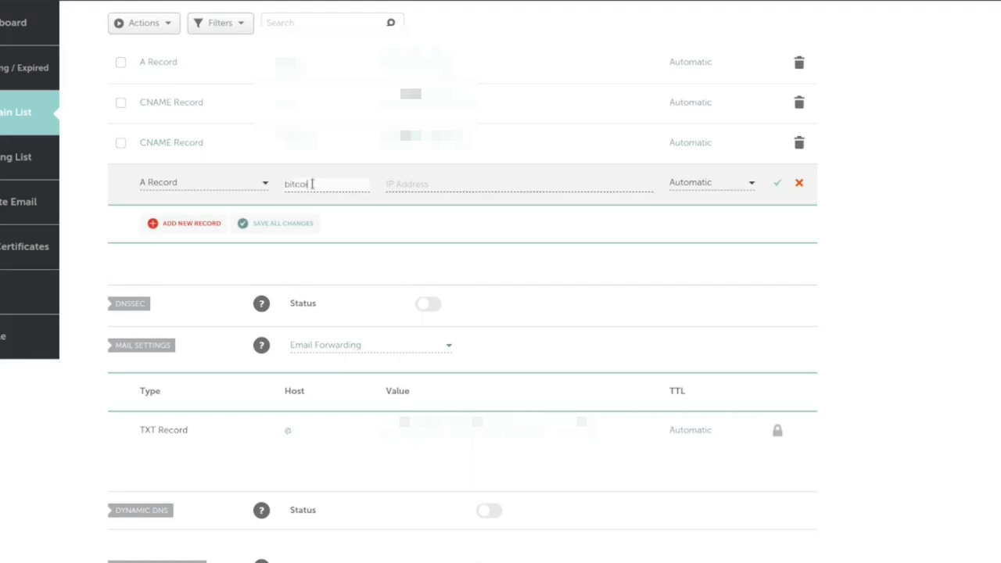
type("r")
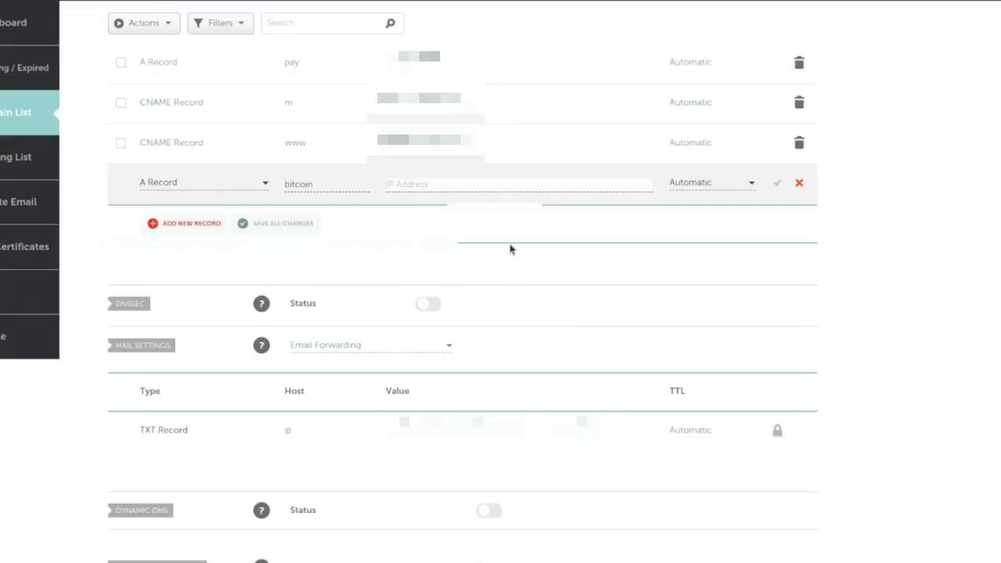
type("146.190.162.134")
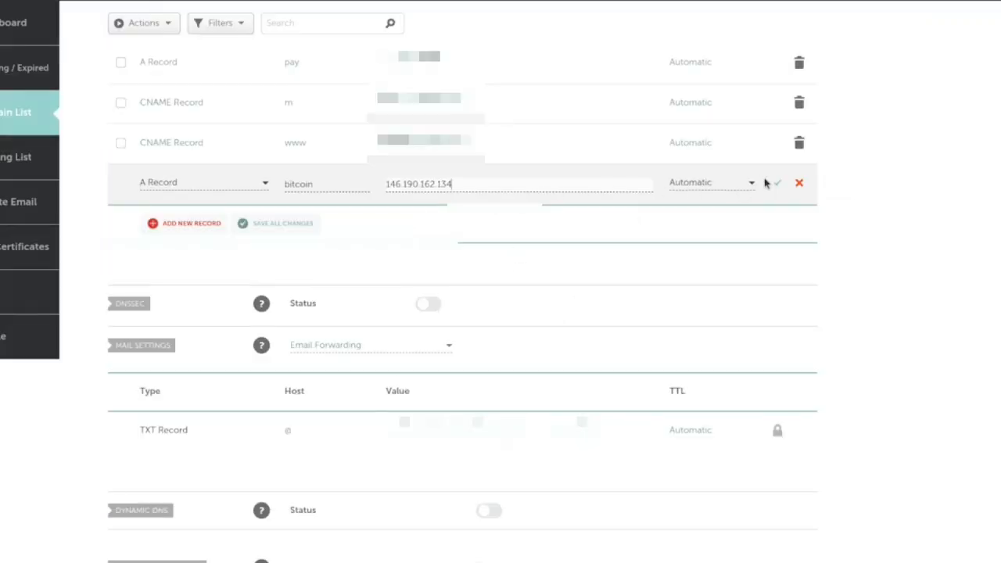
left_click(773, 183)
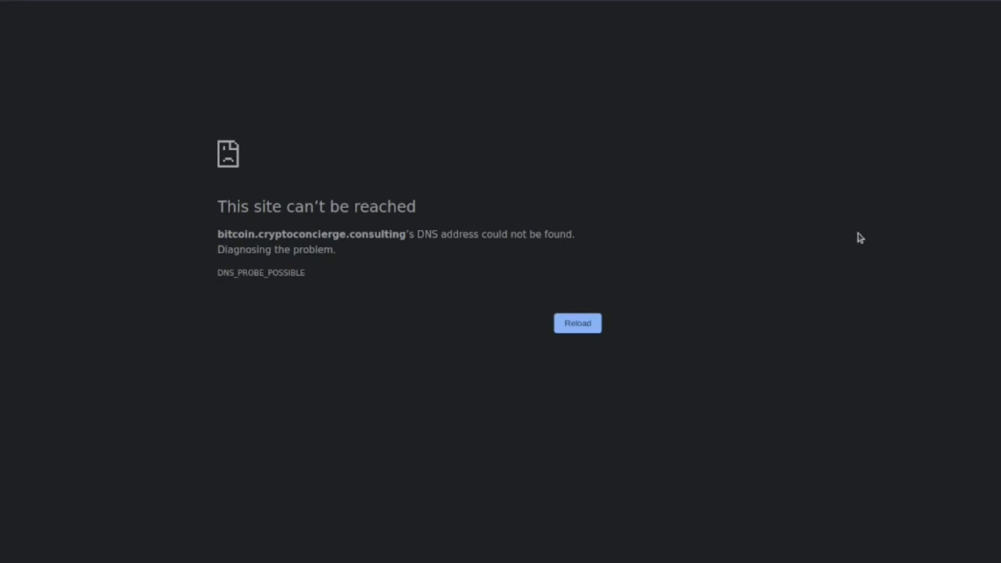
mouse_move(576, 358)
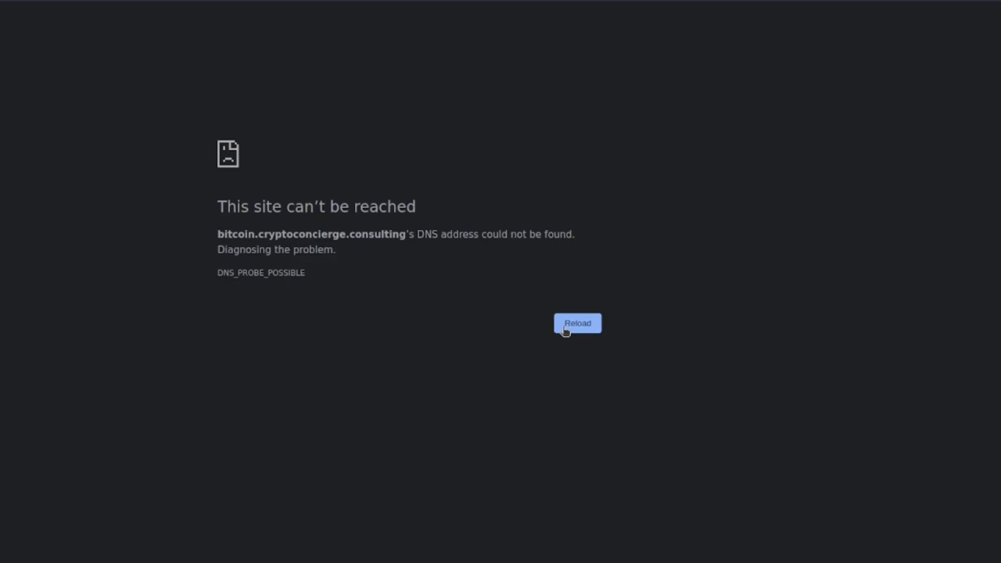
mouse_move(555, 342)
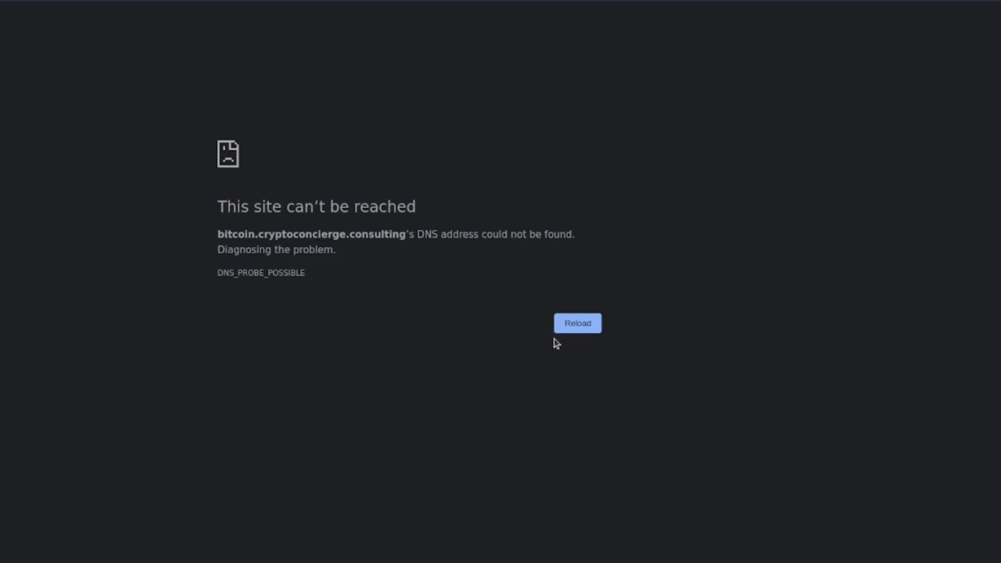
mouse_move(581, 332)
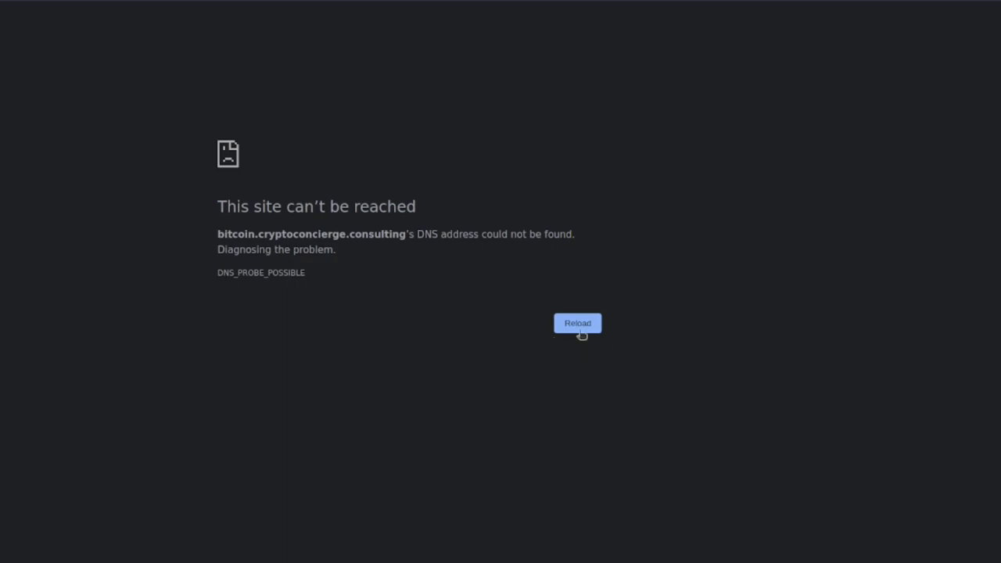
Step: Reload bitcoin.cryptoconcierge.consulting to reach the BTCPay Server welcome page
left_click(577, 323)
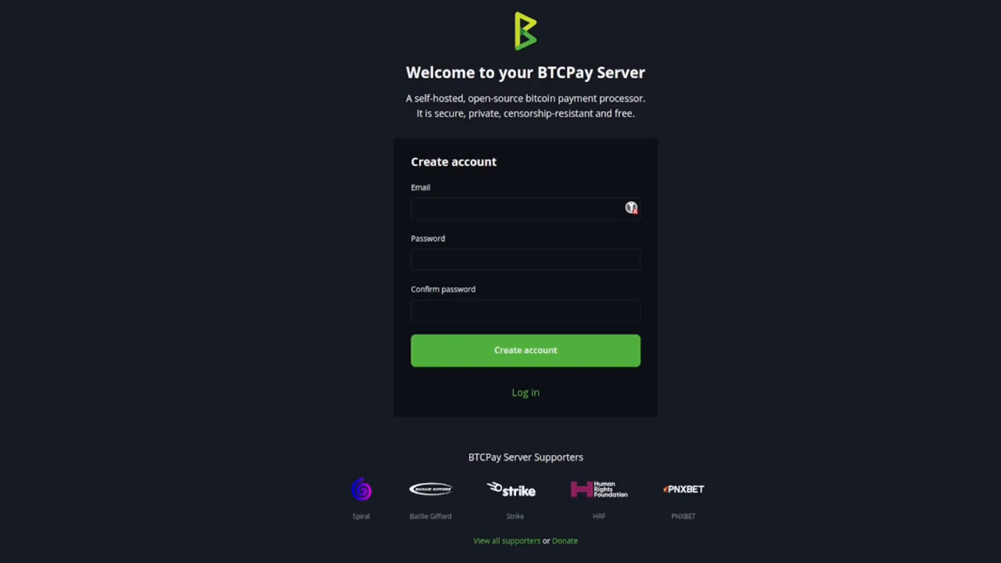
mouse_move(312, 327)
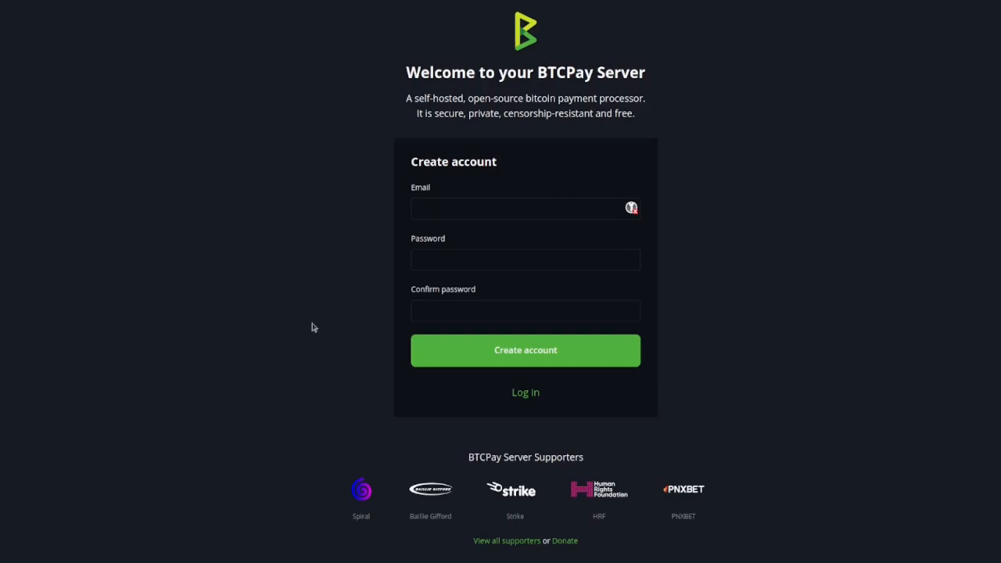
mouse_move(334, 329)
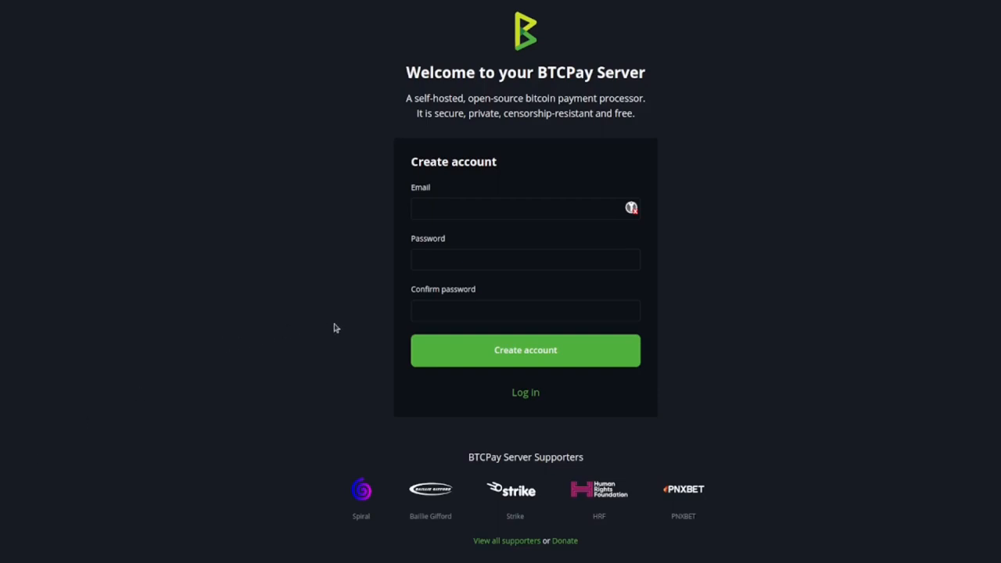
mouse_move(354, 229)
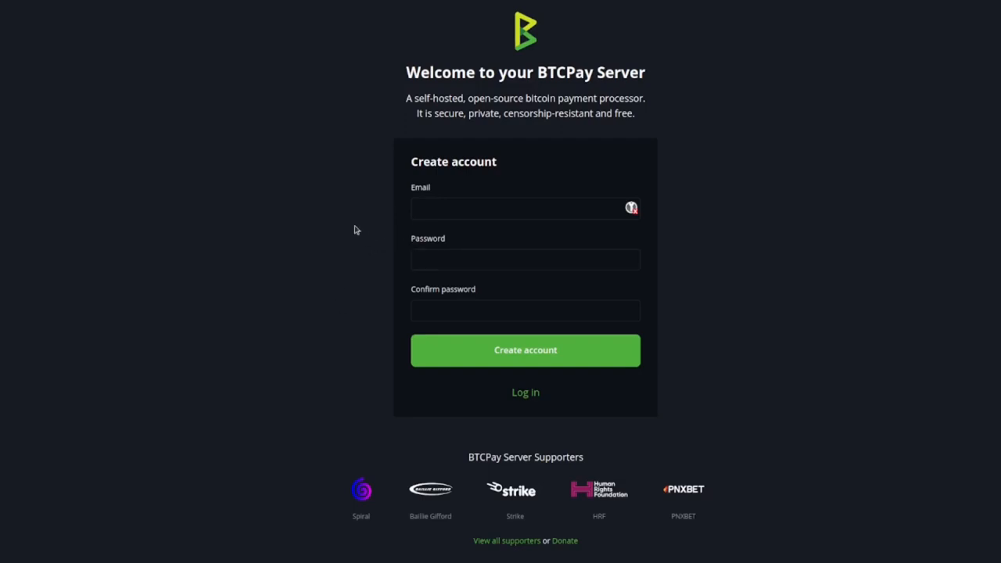
mouse_move(366, 241)
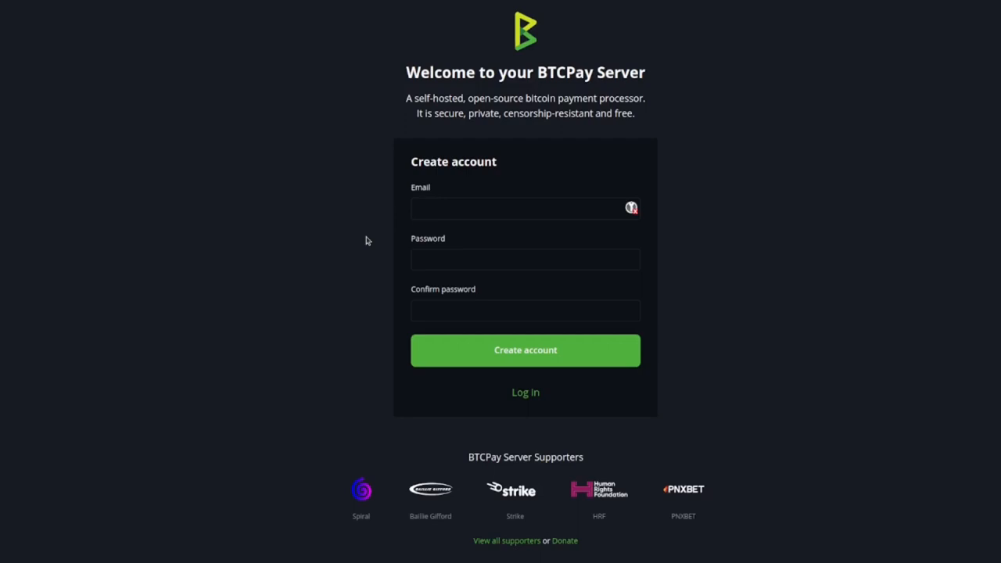
mouse_move(385, 231)
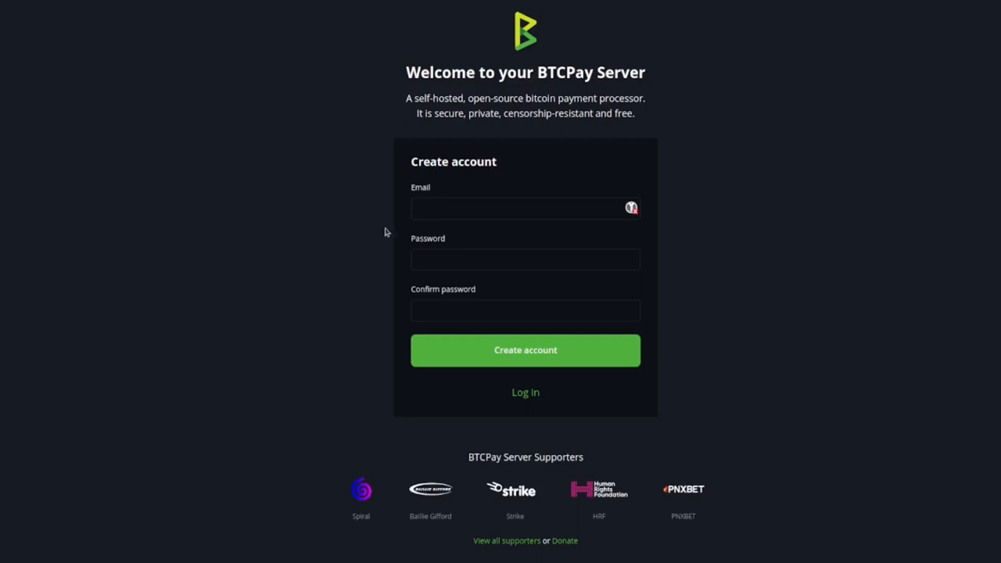
mouse_move(395, 238)
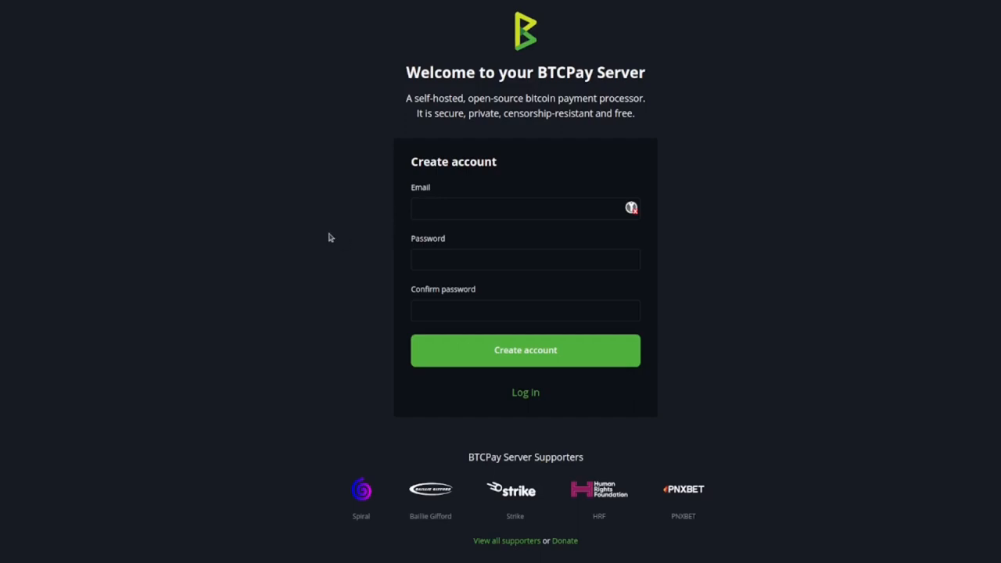
mouse_move(344, 238)
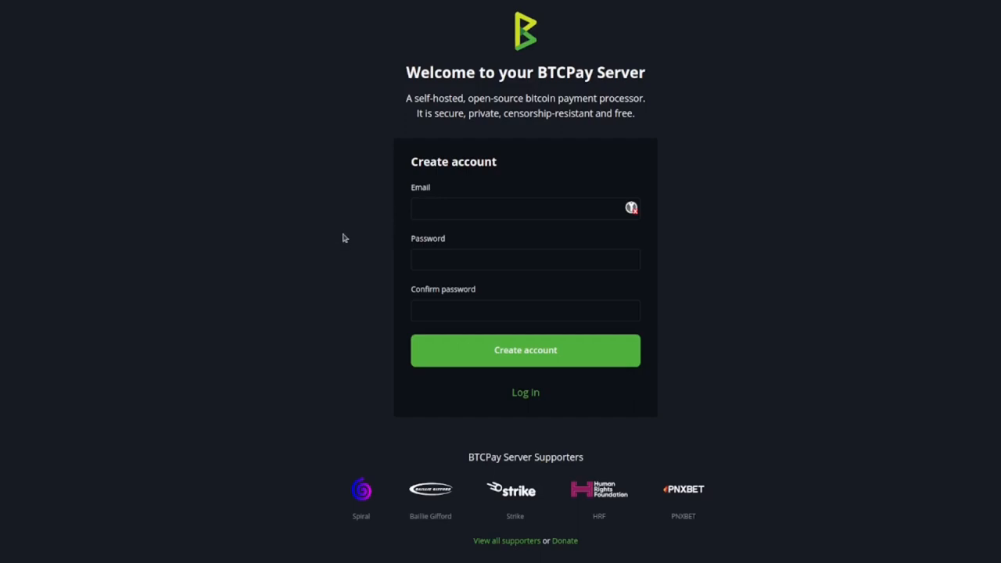
mouse_move(330, 238)
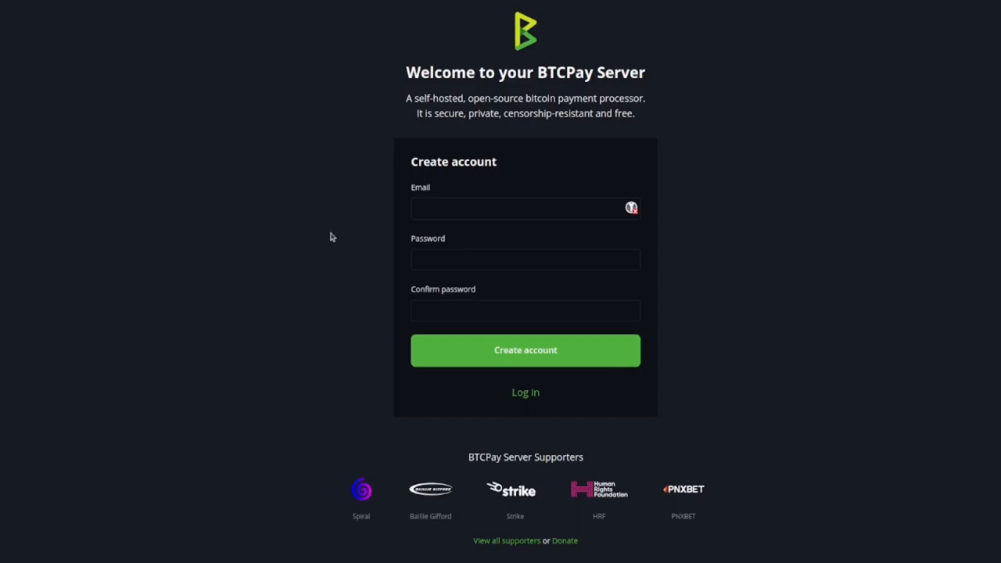